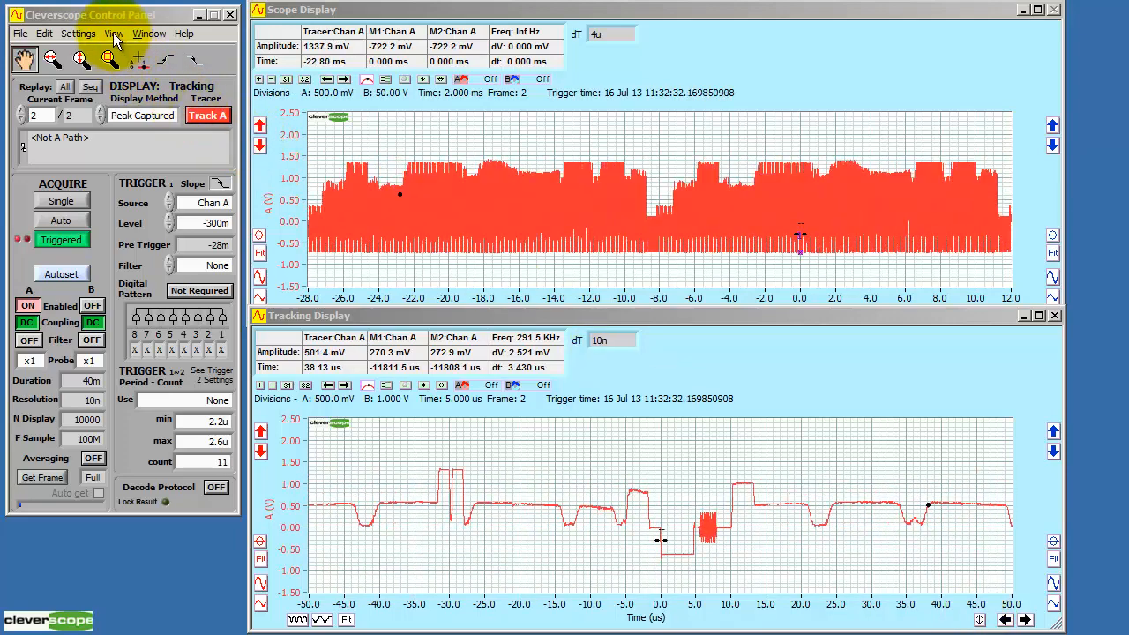
Open the Trigger 2 settings for Chan A at -400m and view the trigger combination modes
{"action": "left_click", "coordinate": [111, 33]}
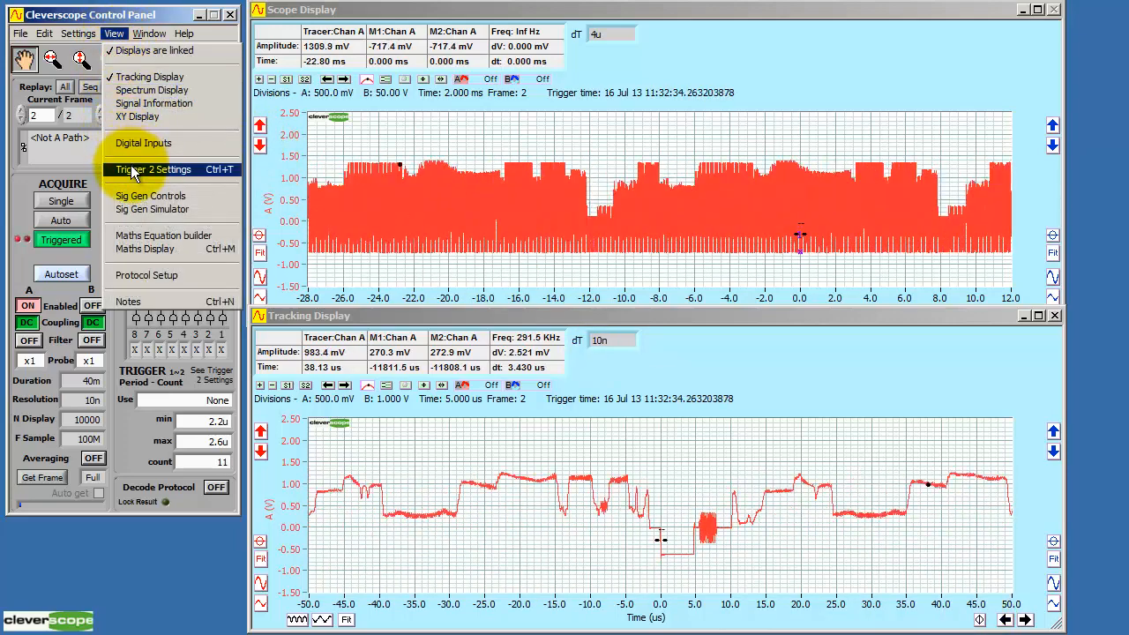
{"action": "left_click", "coordinate": [153, 168]}
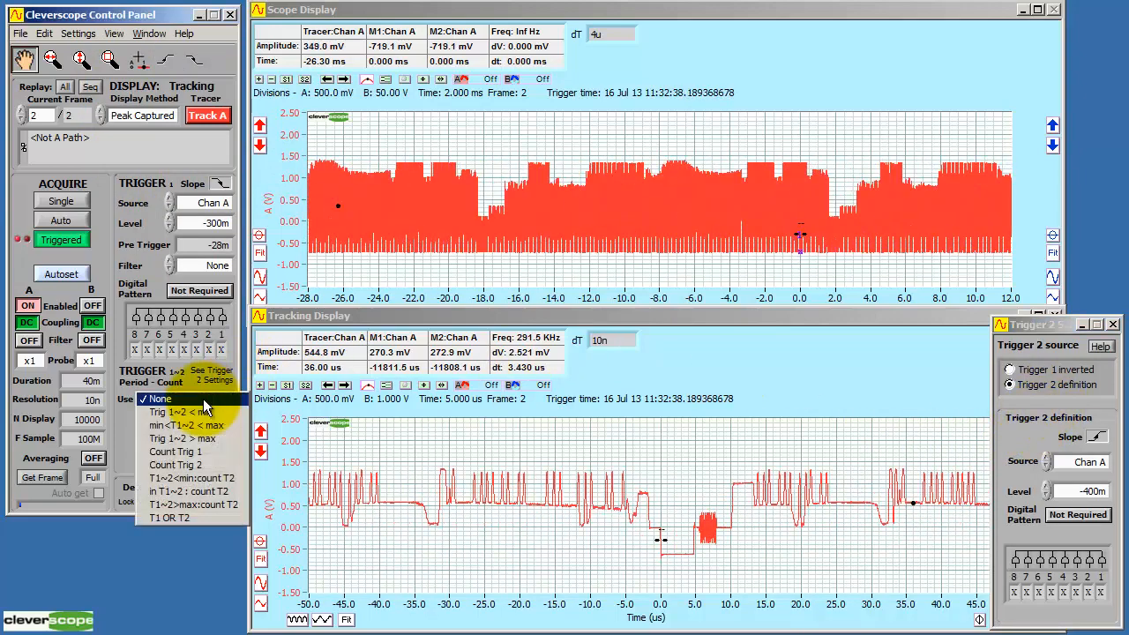
{"action": "left_click", "coordinate": [182, 423]}
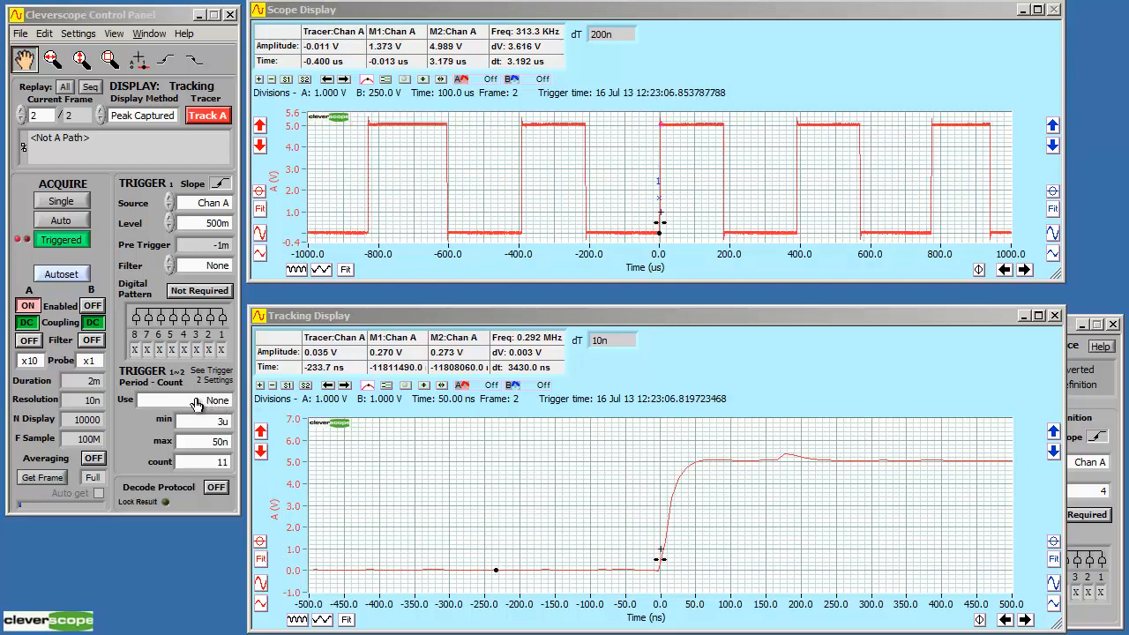
{"action": "left_click", "coordinate": [192, 399]}
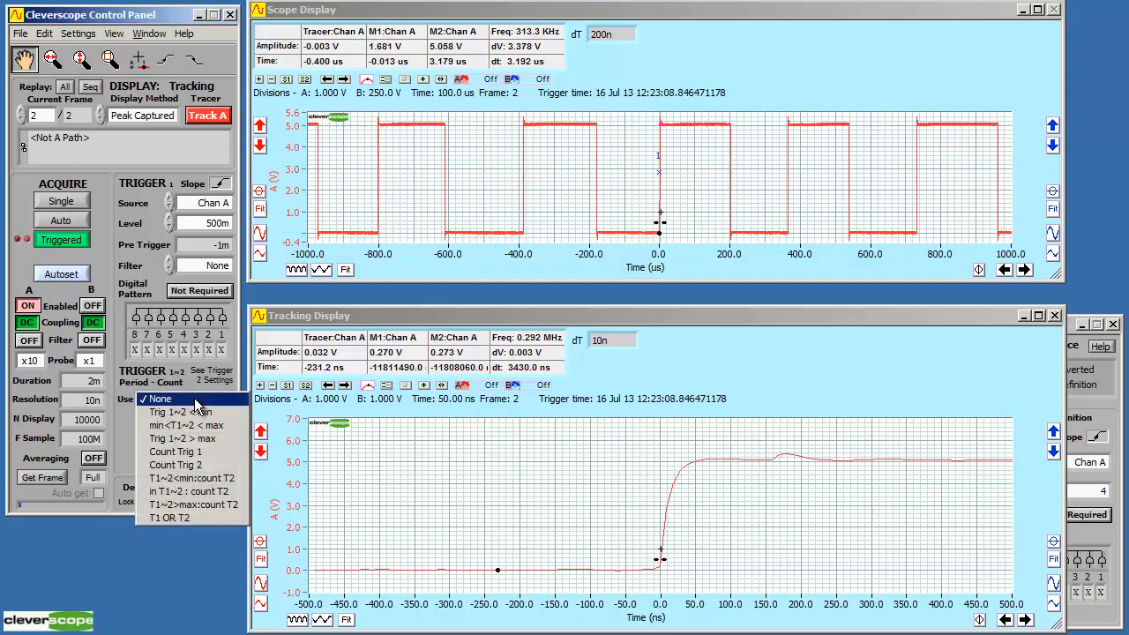
{"action": "left_click", "coordinate": [183, 439]}
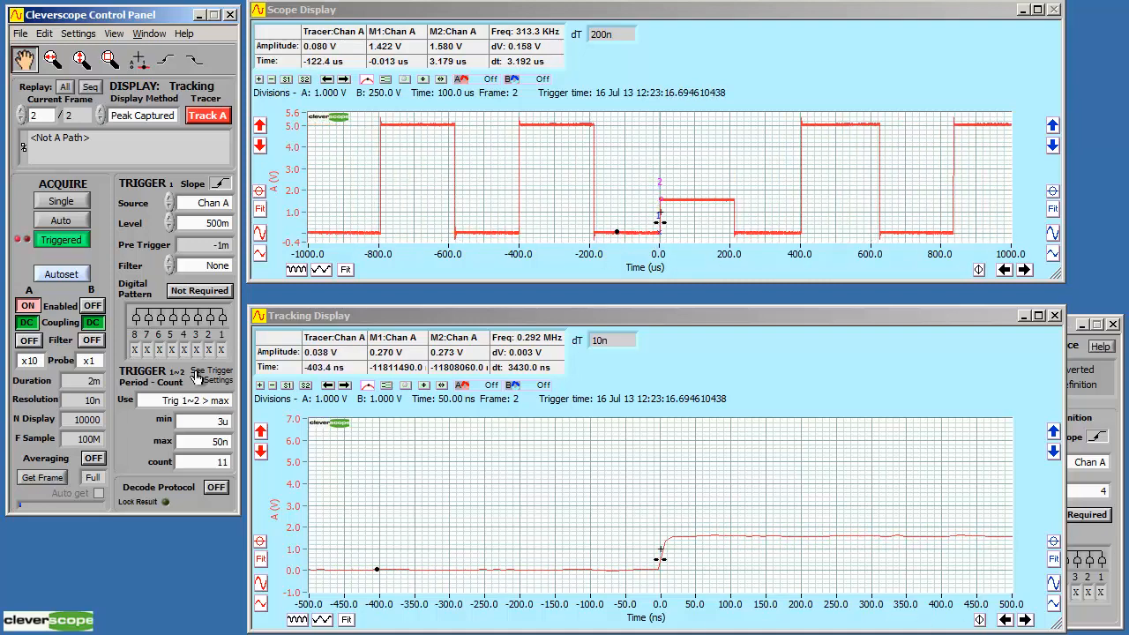
{"action": "left_click", "coordinate": [185, 400]}
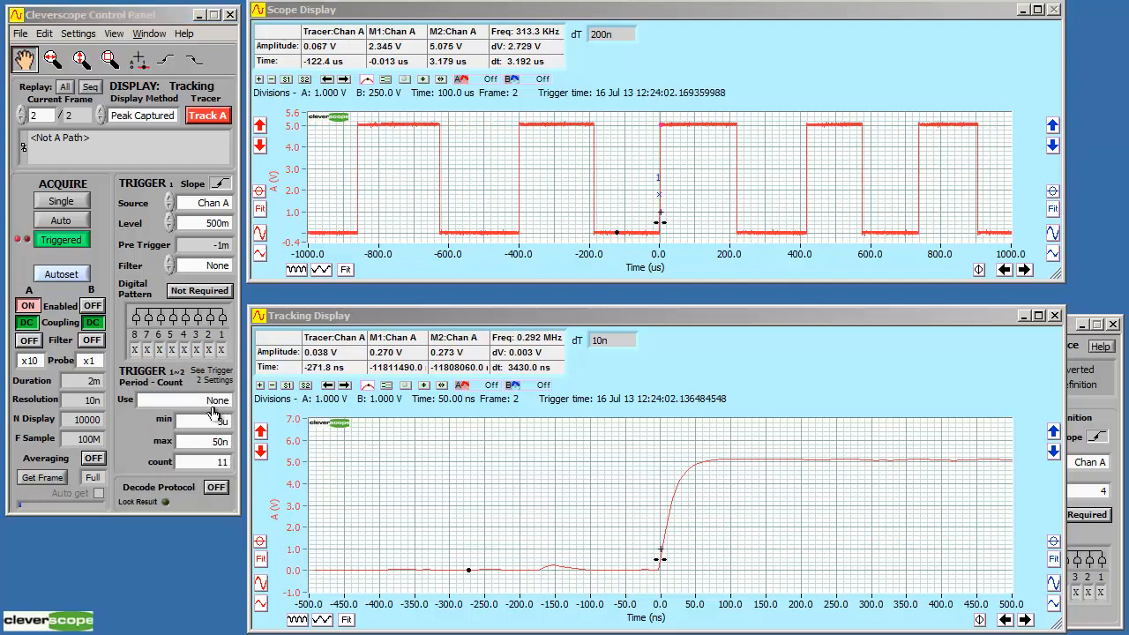
{"action": "left_click", "coordinate": [203, 400]}
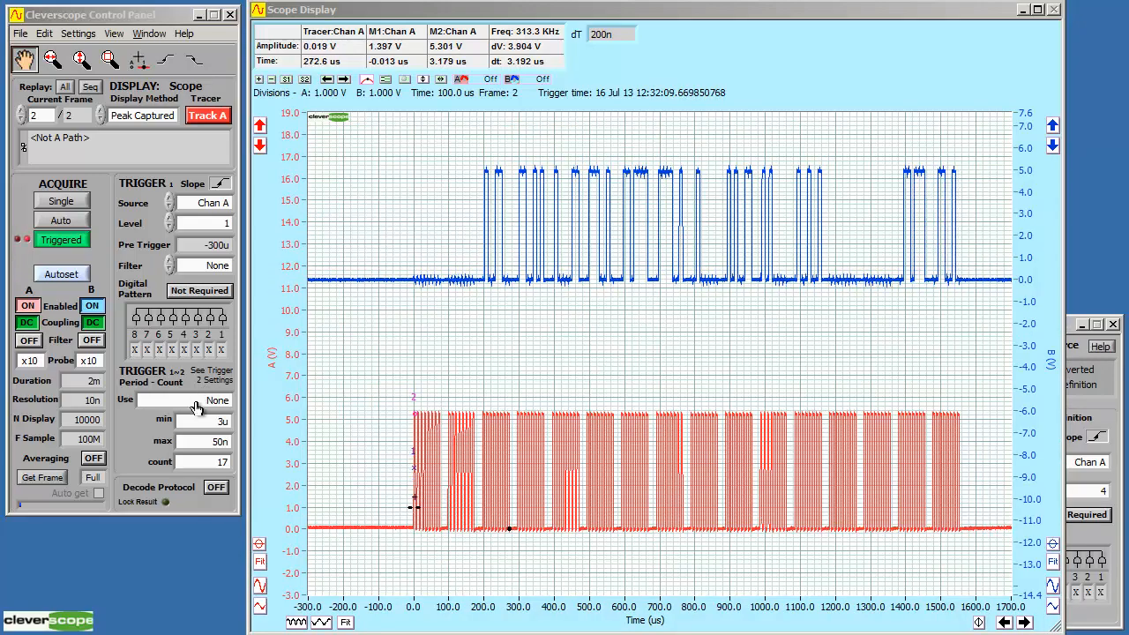
Browse the Trigger 1~2 Use modes, then enable protocol decoding to show In 1 and In 2 traces
{"action": "left_click", "coordinate": [216, 399]}
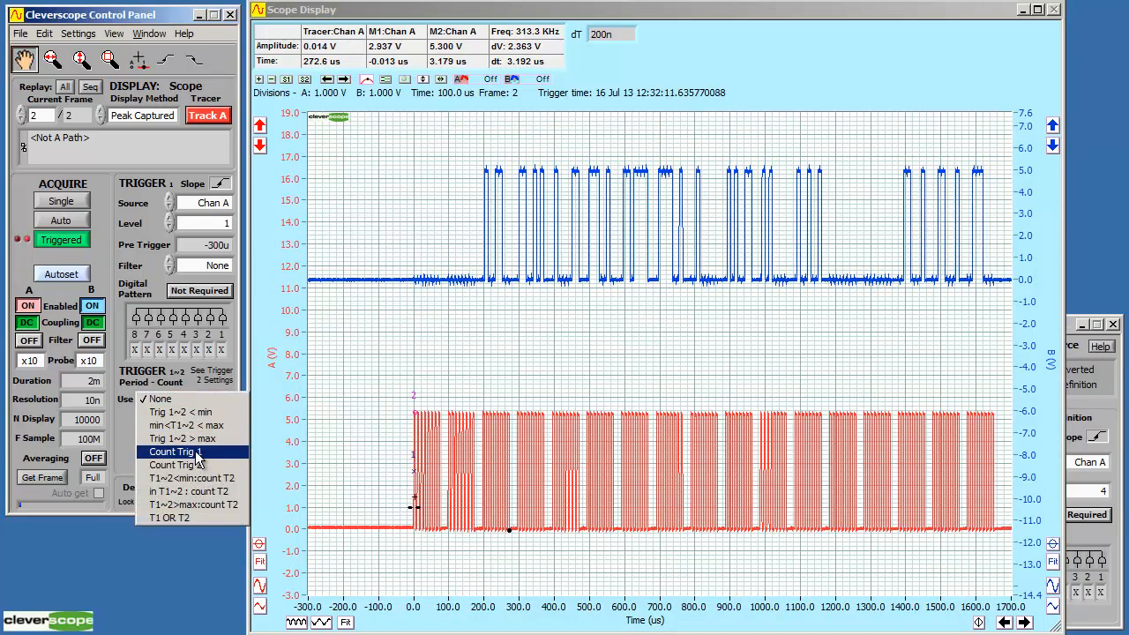
{"action": "left_click", "coordinate": [173, 452]}
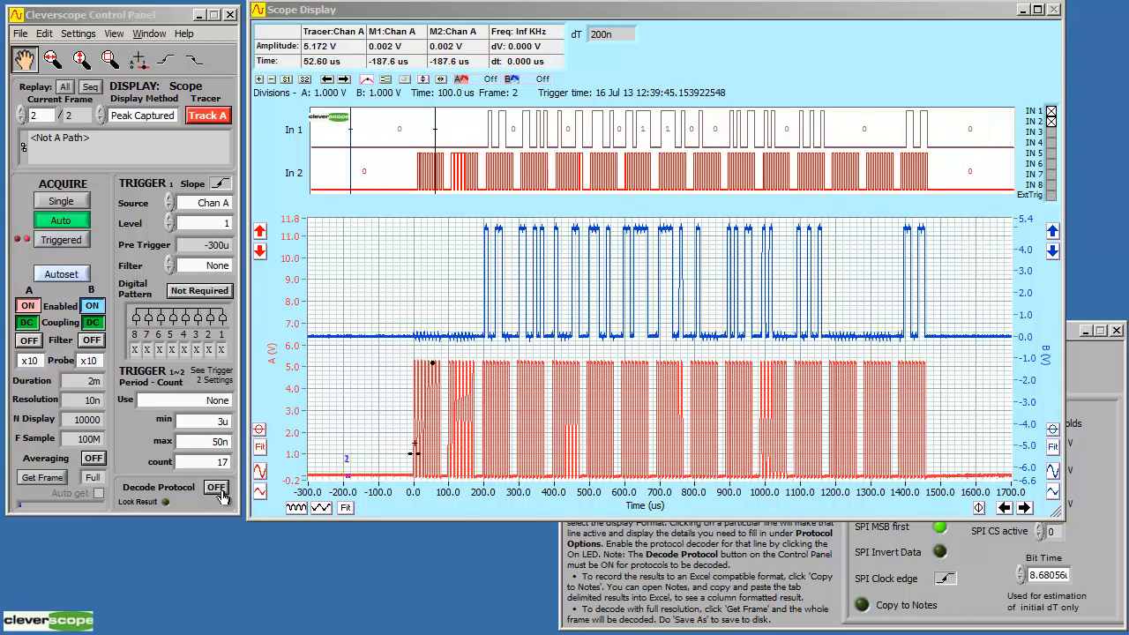
{"action": "left_click", "coordinate": [216, 487]}
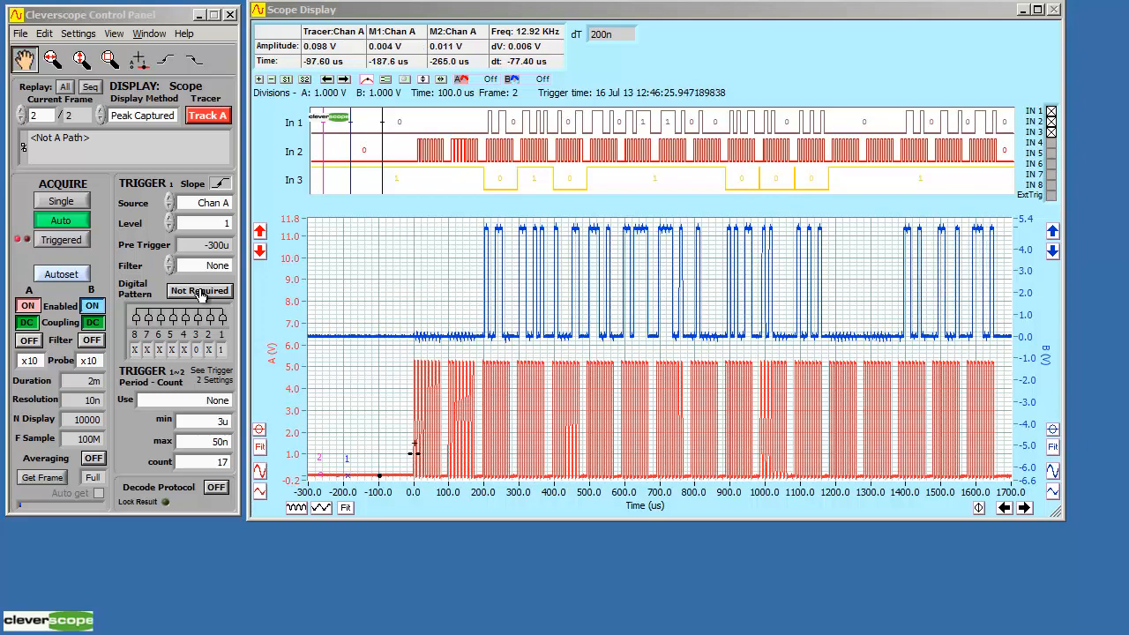
Set the digital trigger bit pattern to XXXXX0X1 with digital input 3 enabled
{"action": "left_click", "coordinate": [200, 290]}
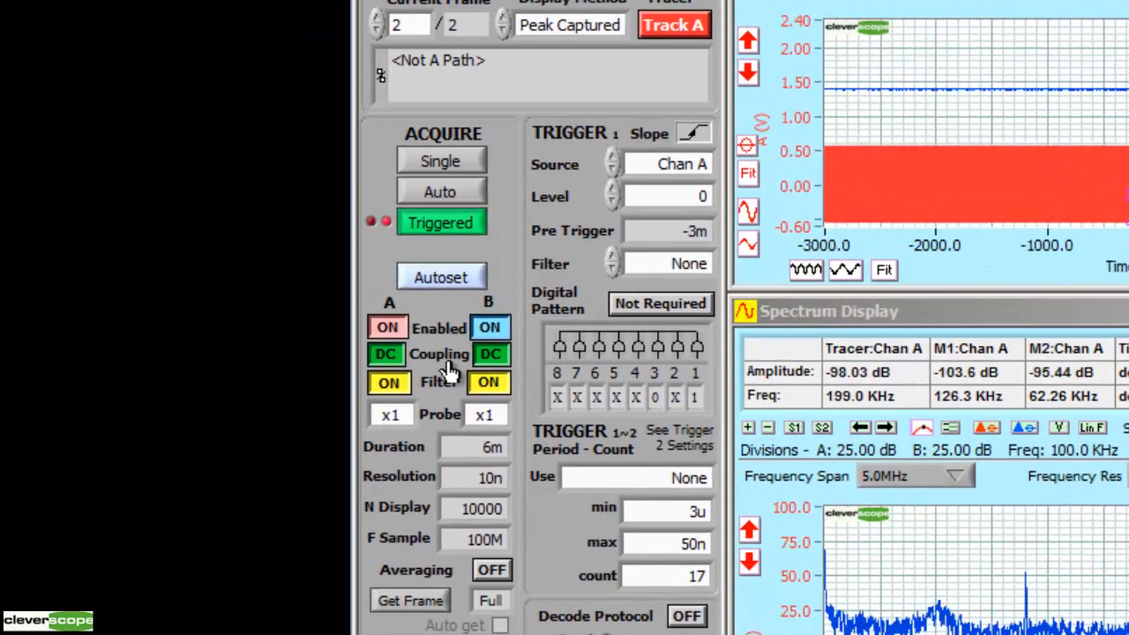
Switch channel A to DC coupling and turn its input filter on
{"action": "left_click", "coordinate": [387, 354]}
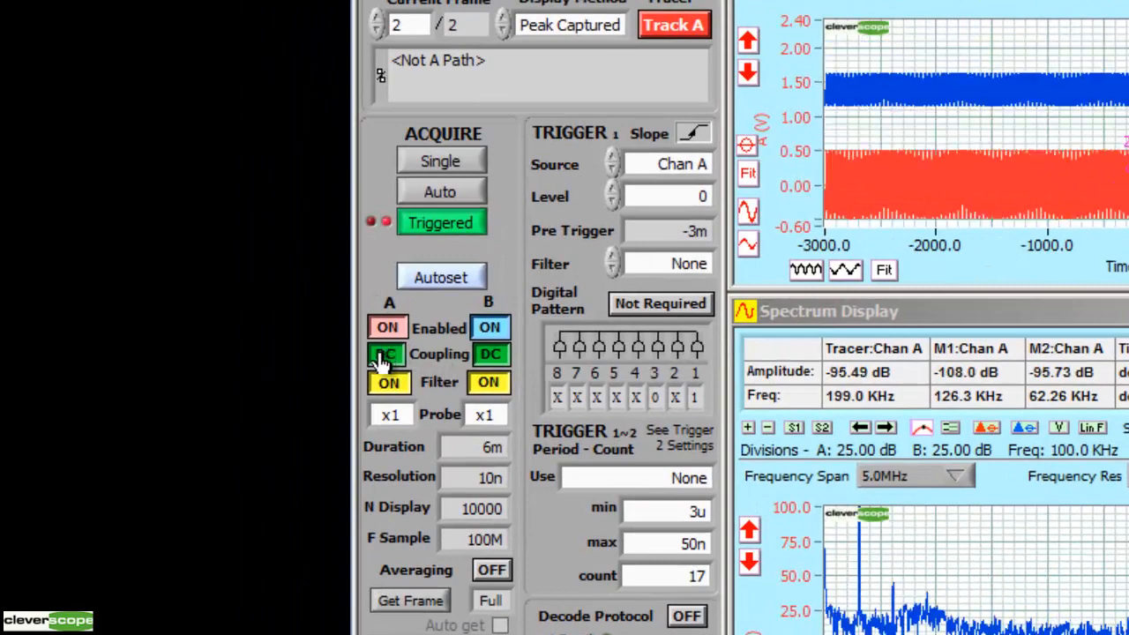
{"action": "left_click", "coordinate": [388, 382]}
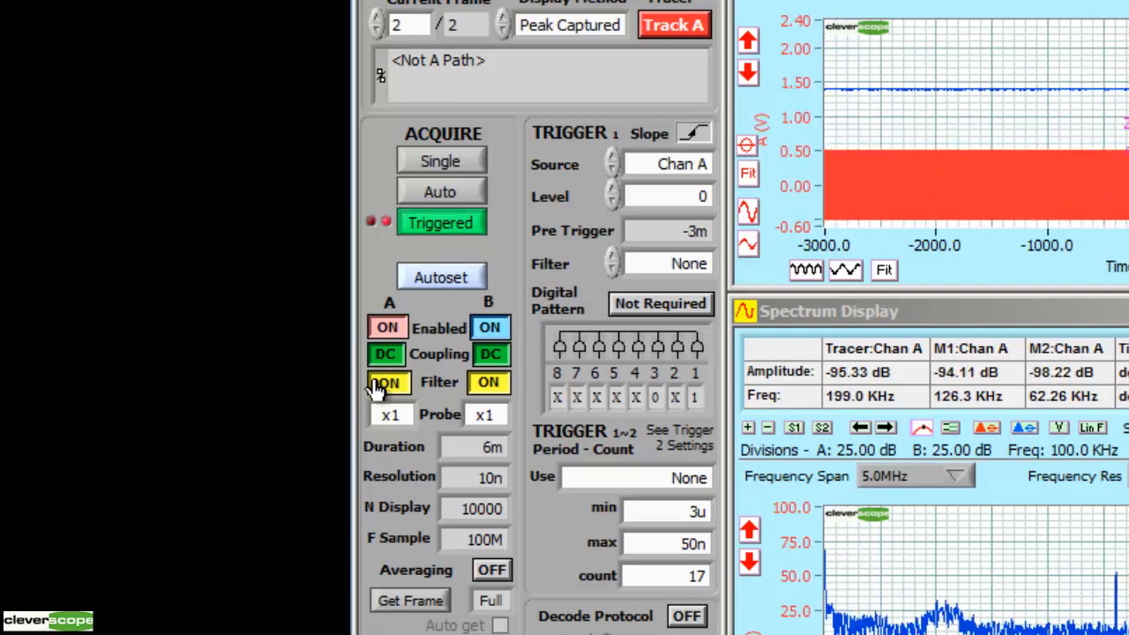
{"action": "left_click", "coordinate": [387, 382]}
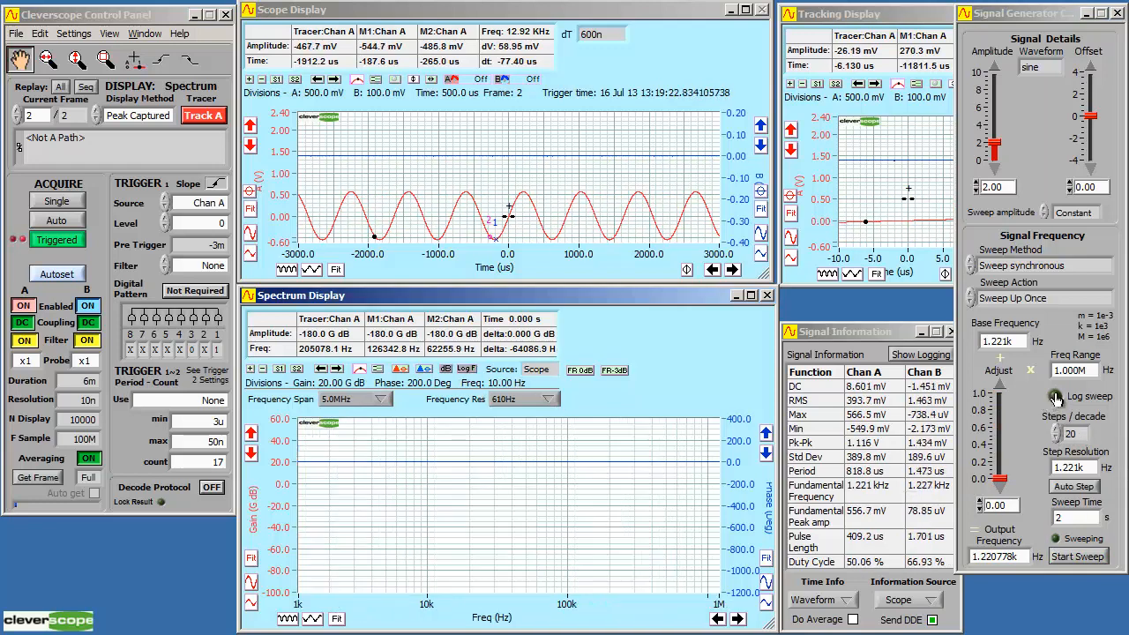
Set the roughly 1.22 kHz sine generator output to a logarithmic sweep
{"action": "left_click", "coordinate": [1073, 553]}
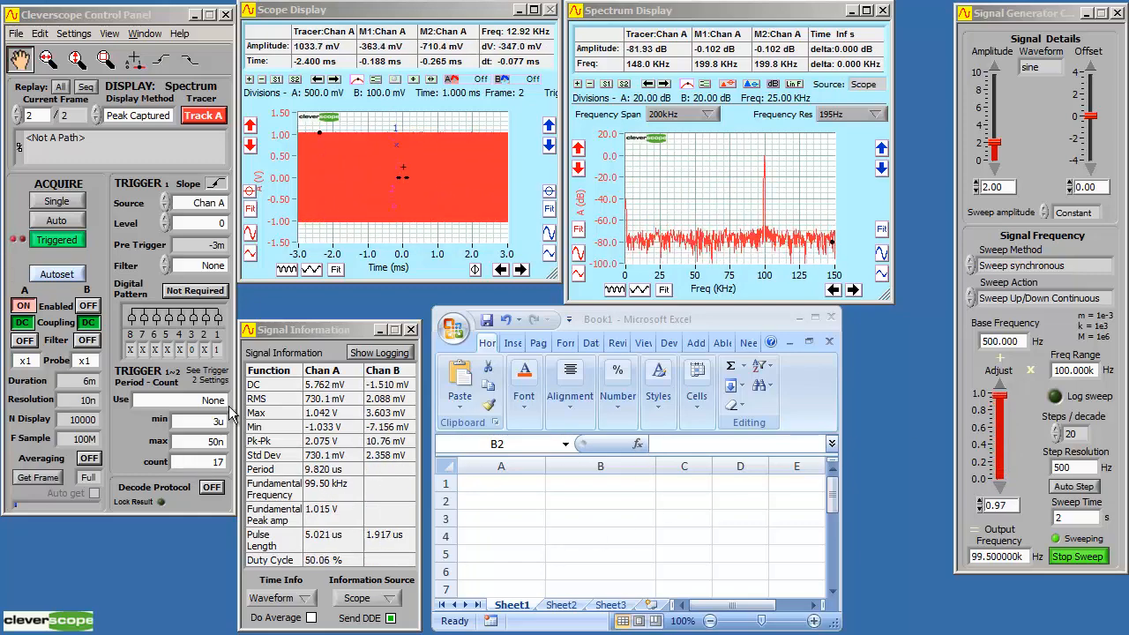
View the About DDE Links information, then close it and the empty Excel workbook
{"action": "left_click", "coordinate": [180, 33]}
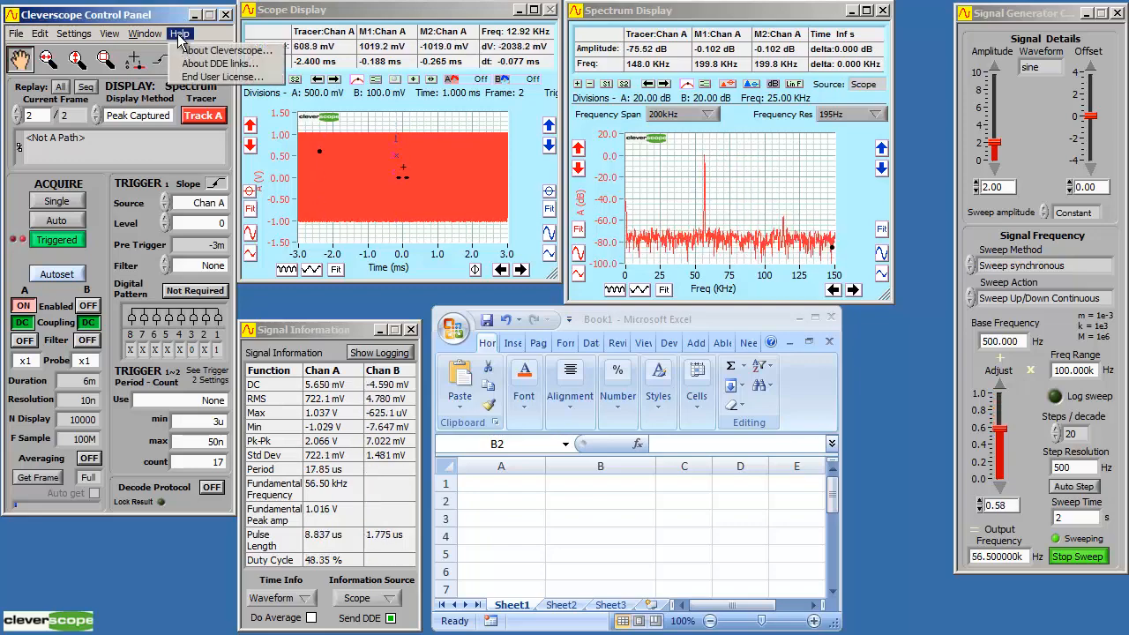
{"action": "left_click", "coordinate": [214, 64]}
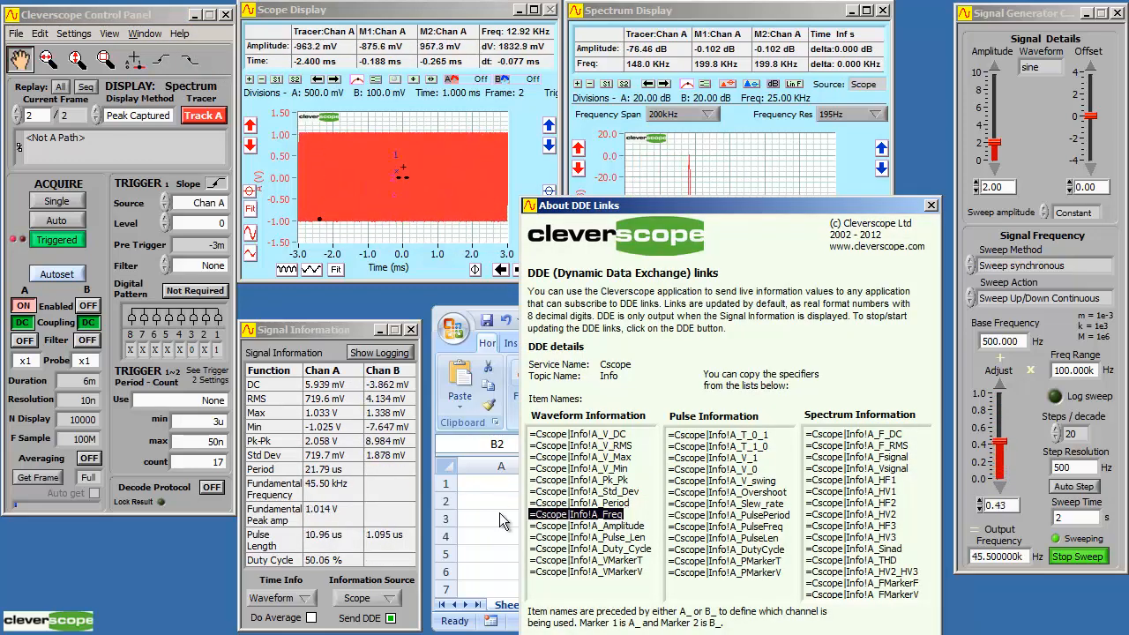
{"action": "left_click", "coordinate": [931, 204]}
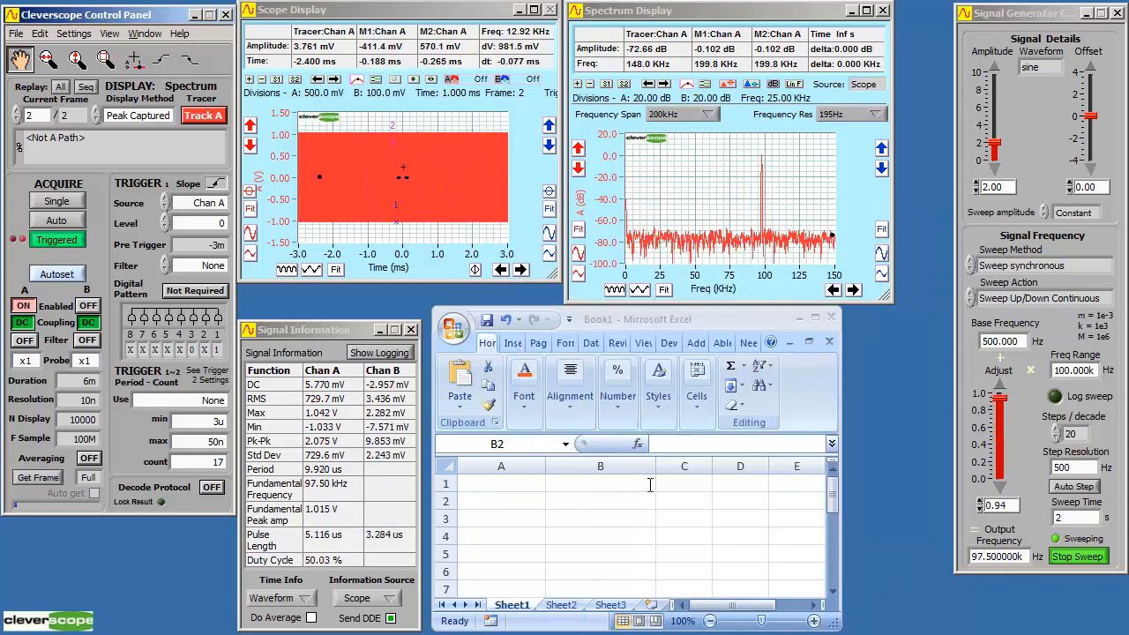
{"action": "left_click", "coordinate": [600, 501]}
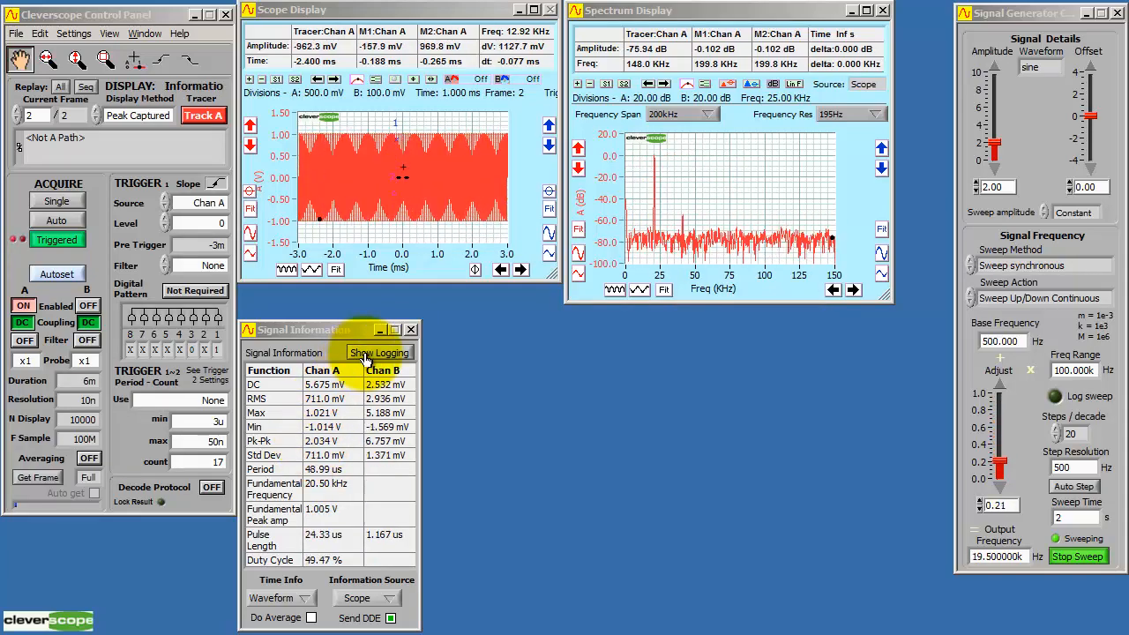
Start logging channel A frequency readings to the test 1.xls spreadsheet
{"action": "left_click", "coordinate": [378, 352]}
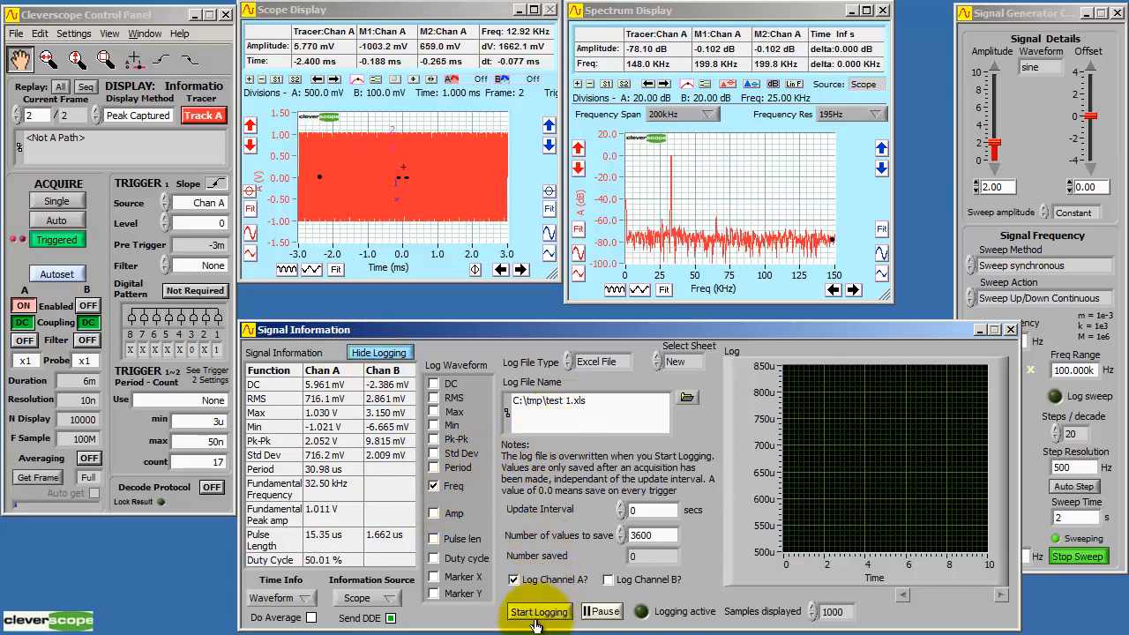
{"action": "left_click", "coordinate": [539, 612]}
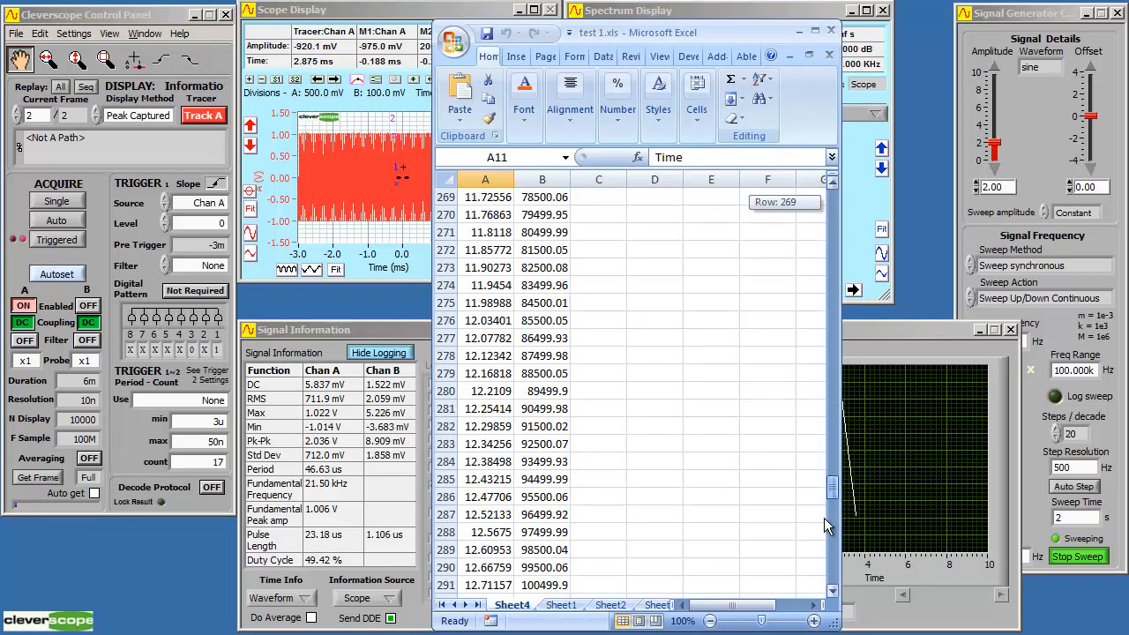
Insert a Scatter with Smooth Lines chart of the time and frequency columns A and B
{"action": "scroll", "scroll_direction": "down", "scroll_amount": 3}
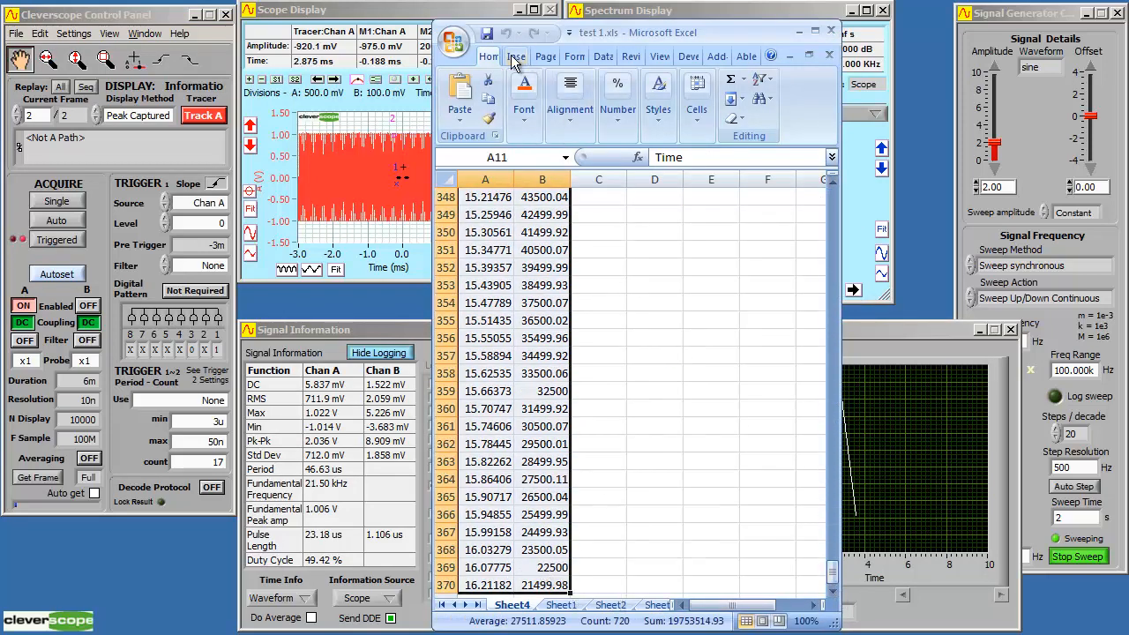
{"action": "left_click", "coordinate": [516, 56]}
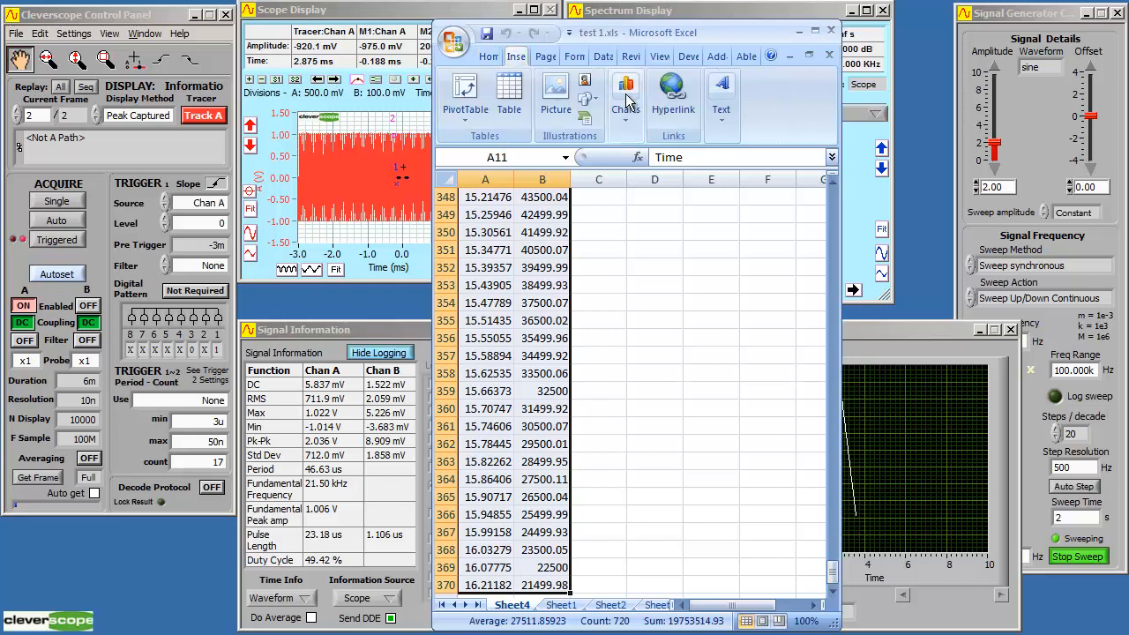
{"action": "left_click", "coordinate": [625, 97]}
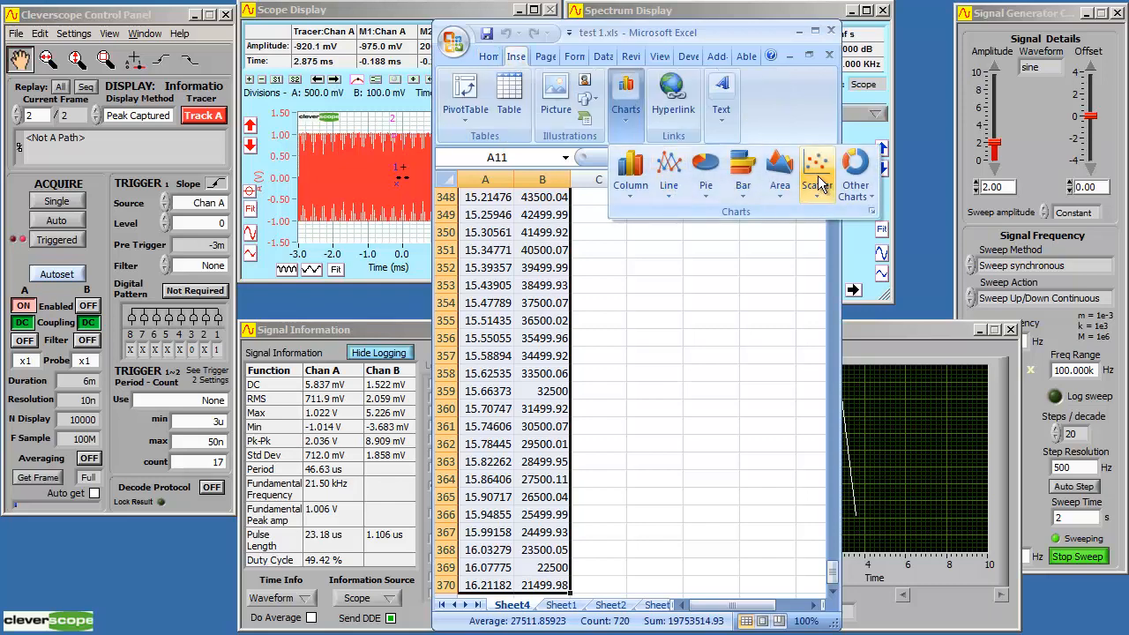
{"action": "left_click", "coordinate": [817, 172]}
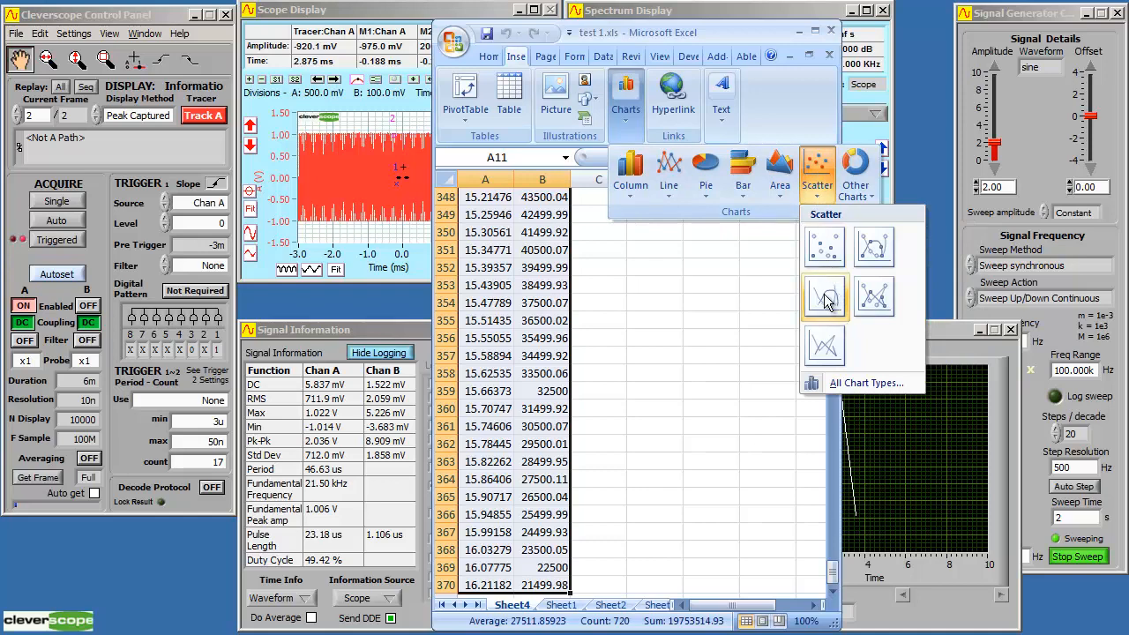
{"action": "left_click", "coordinate": [825, 296]}
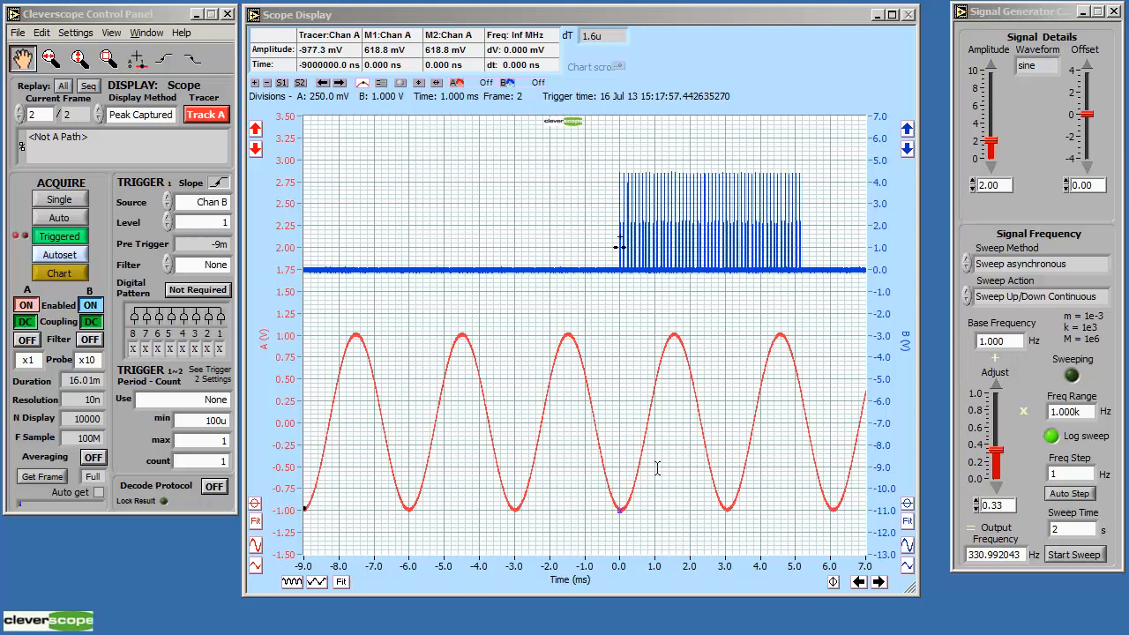
{"action": "mouse_move", "coordinate": [689, 455]}
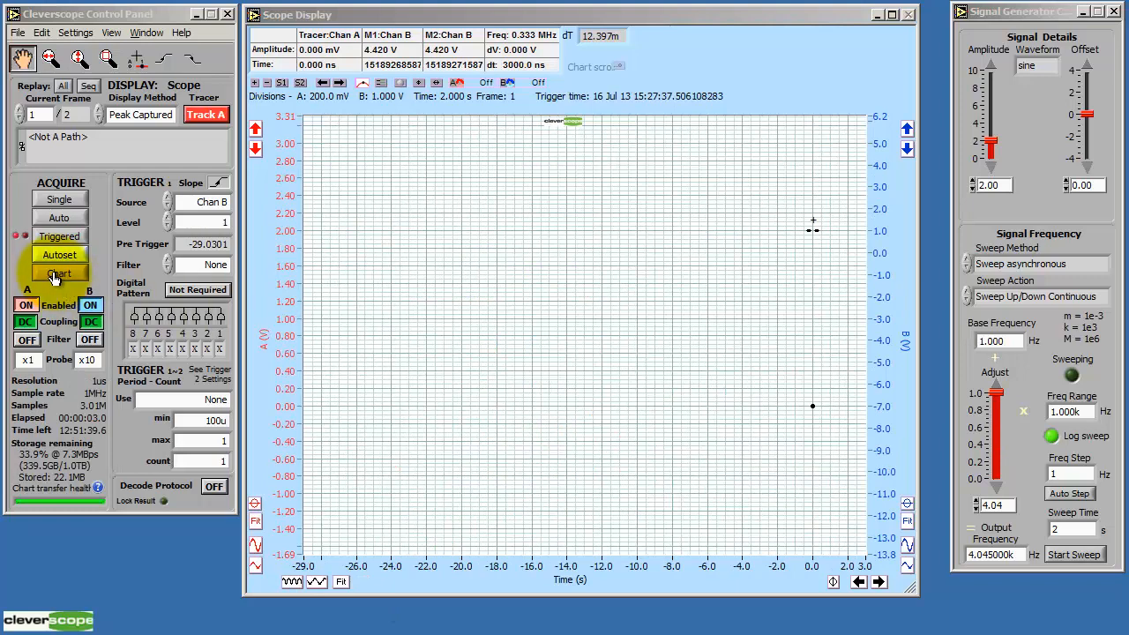
Record a roughly 56-second chart of channels A and B while the generator sweeps
{"action": "left_click", "coordinate": [58, 272]}
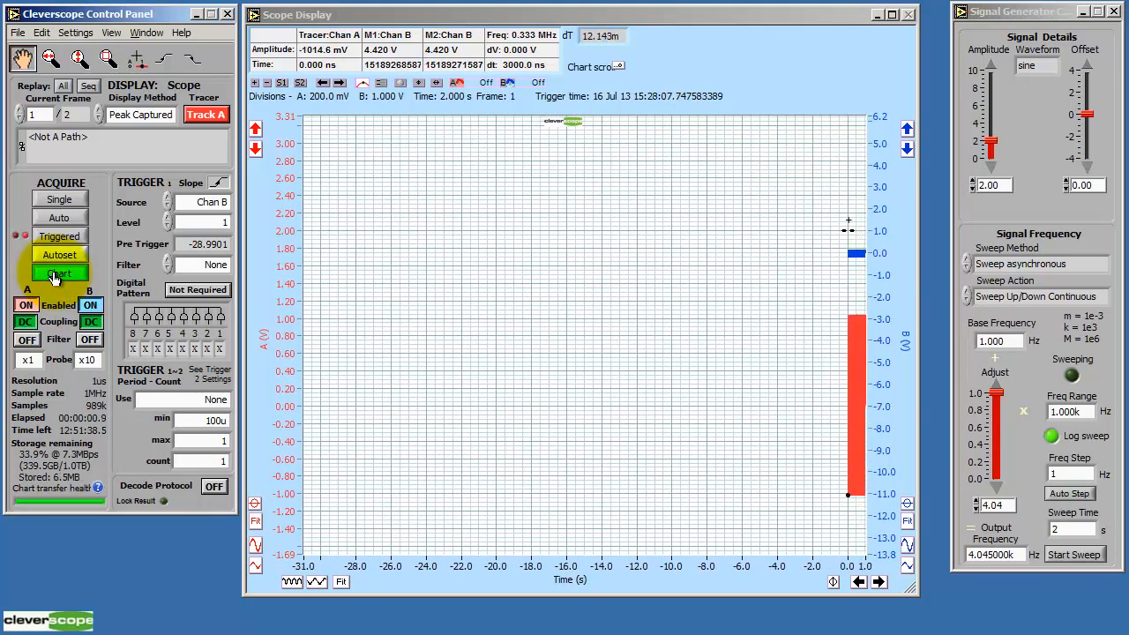
{"action": "left_click", "coordinate": [59, 272]}
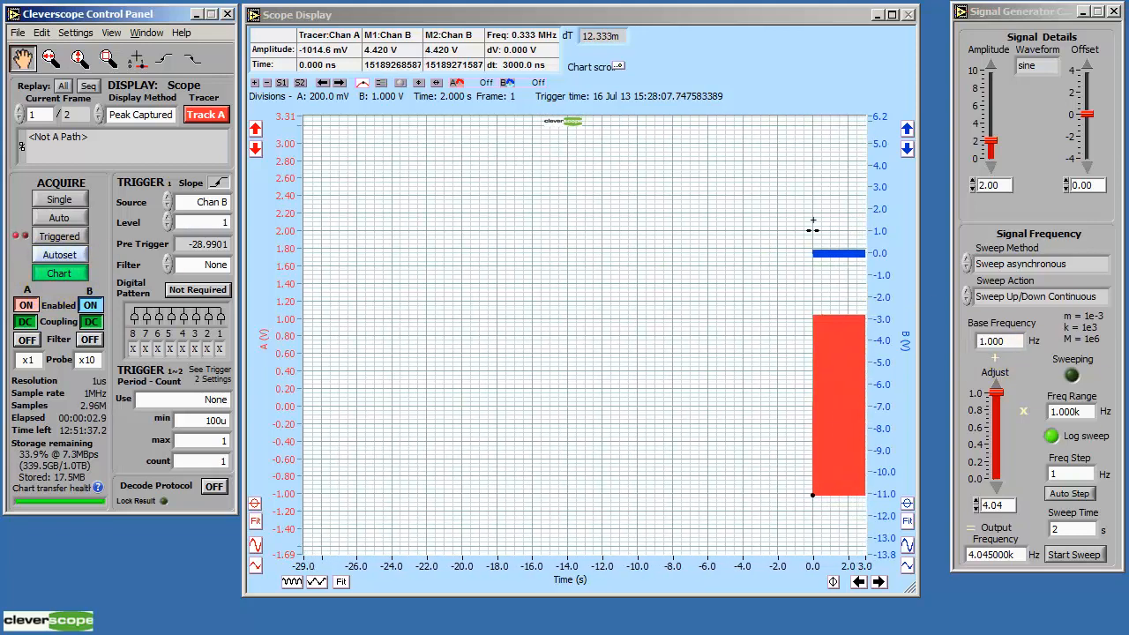
{"action": "left_click", "coordinate": [1075, 554]}
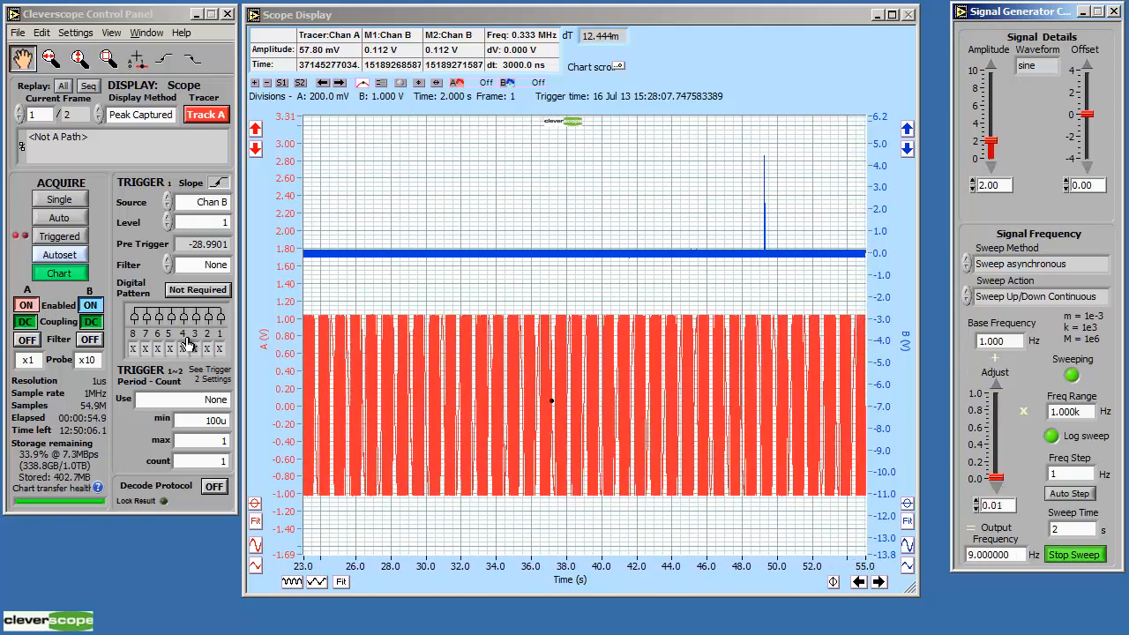
{"action": "left_click", "coordinate": [59, 273]}
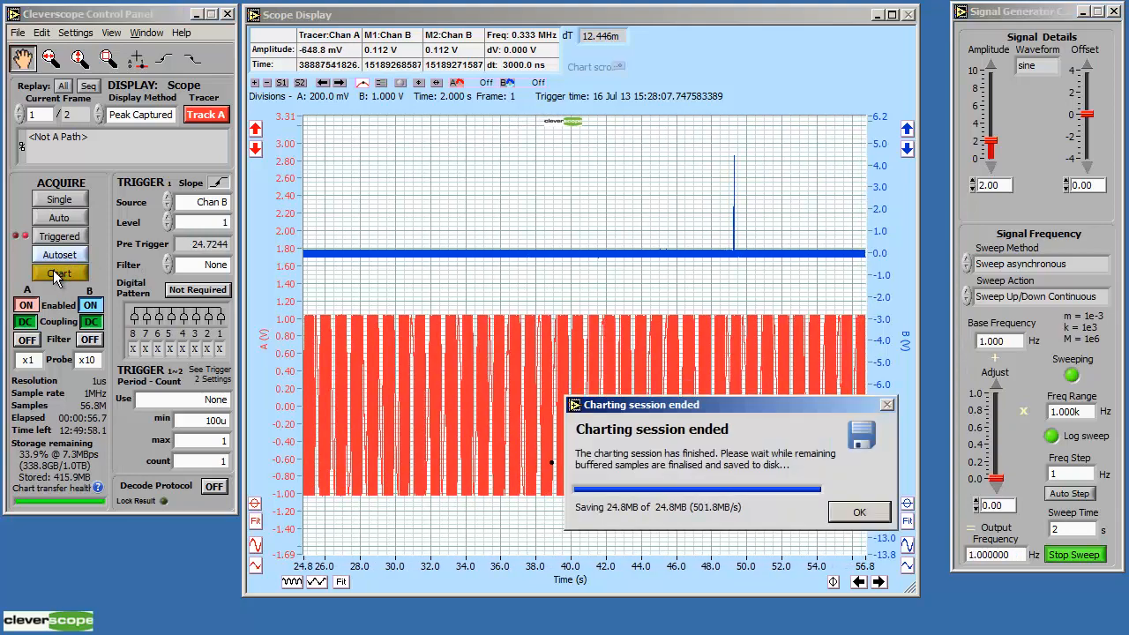
Dismiss the Charting session ended dialog once the 24.8 MB buffer is saved
{"action": "left_click", "coordinate": [859, 512]}
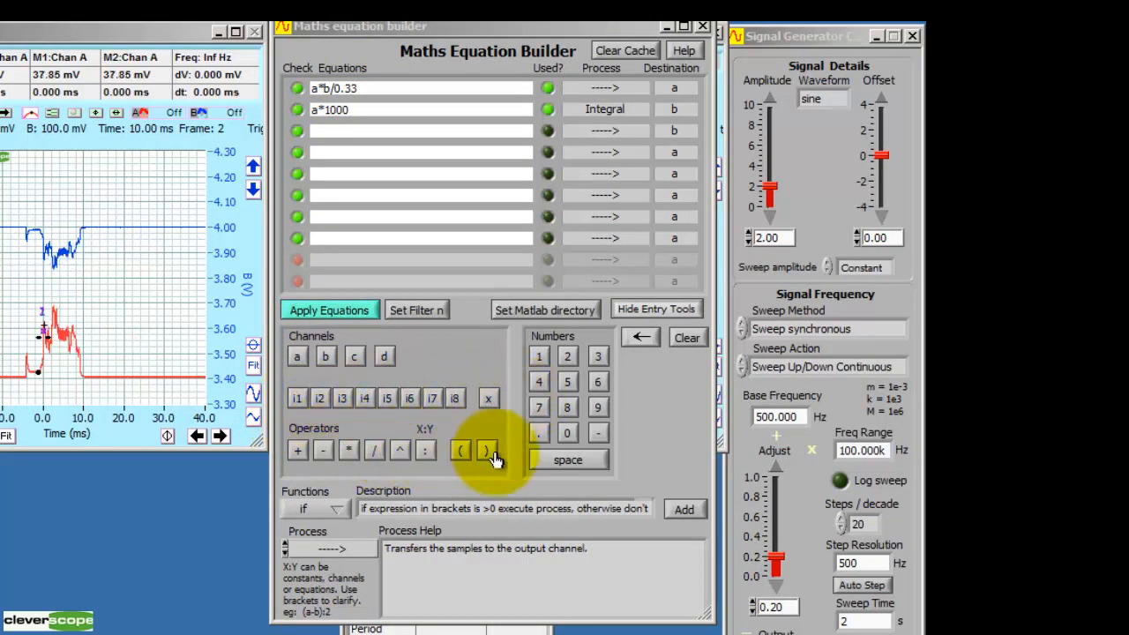
Route a*b/0.33 to channel a and the integral of a*1000 to channel b
{"action": "left_click", "coordinate": [372, 420]}
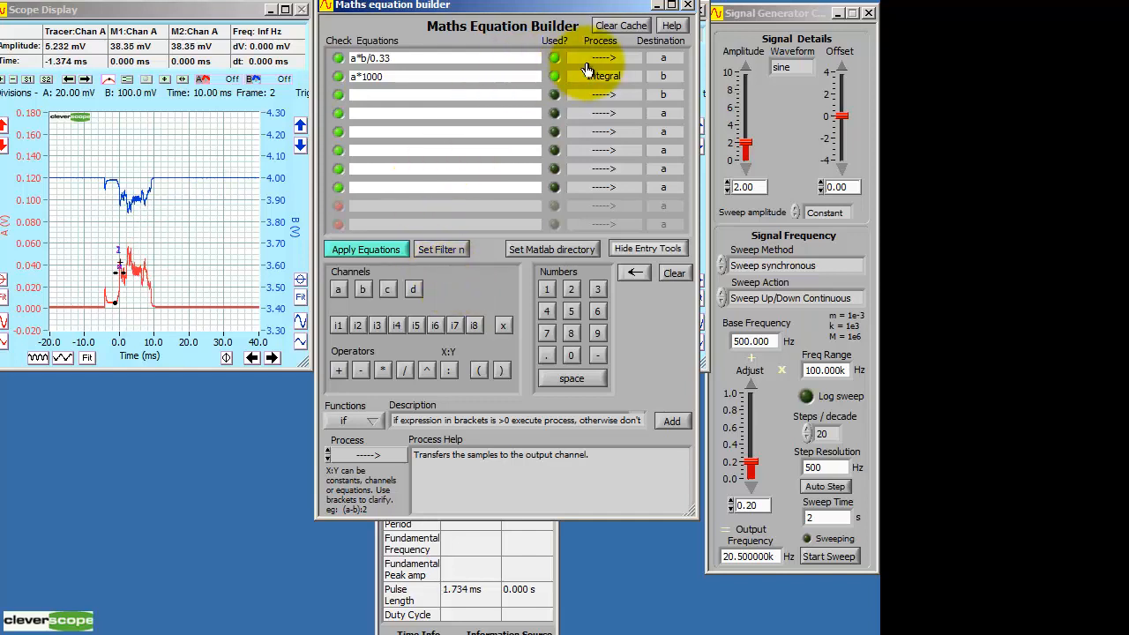
{"action": "left_click", "coordinate": [604, 57]}
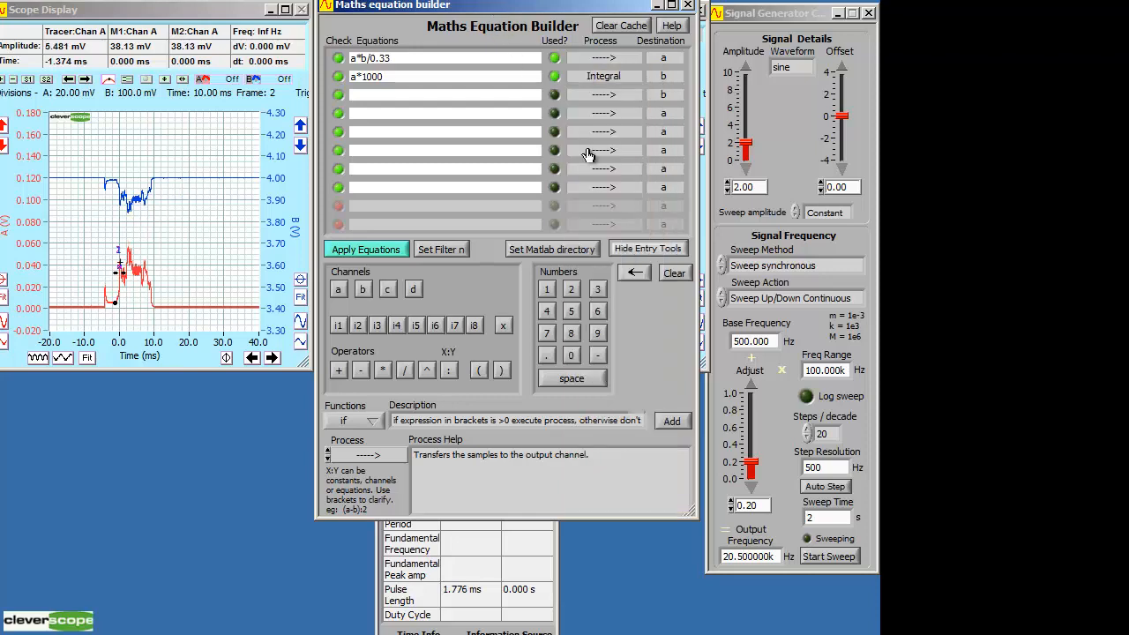
{"action": "left_click", "coordinate": [647, 248]}
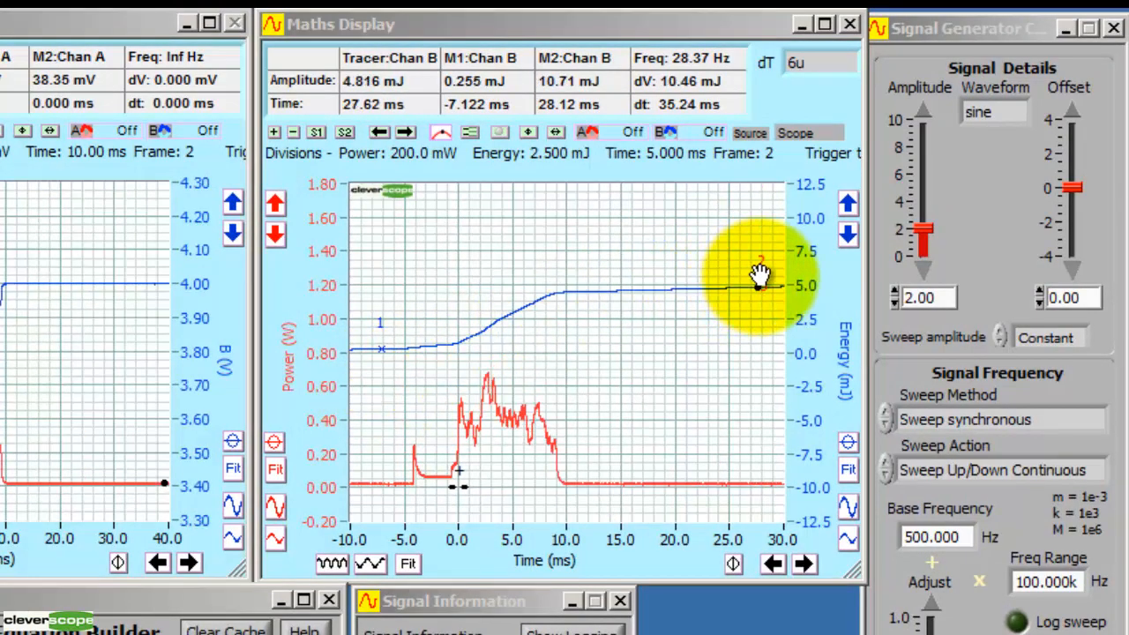
Drag marker 2 to the end of the energy curve, reading about 10.7 mJ
{"action": "left_click_drag", "start_coordinate": [761, 274], "coordinate": [746, 344]}
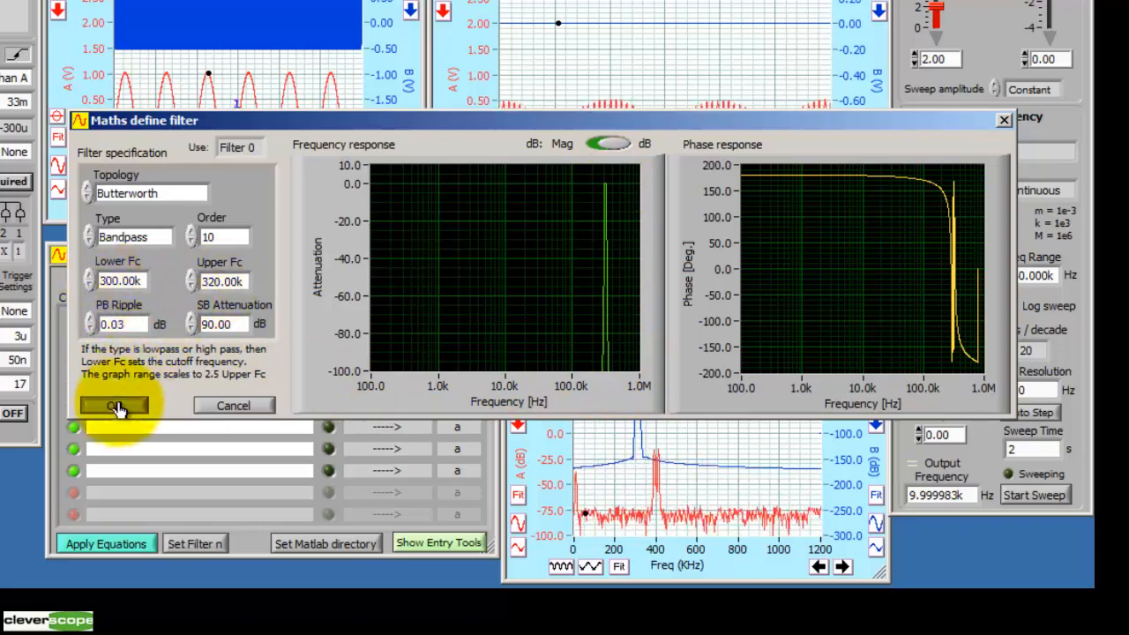
Confirm the 300–320 kHz Butterworth bandpass filter so Filter n feeds channel b
{"action": "left_click", "coordinate": [112, 405]}
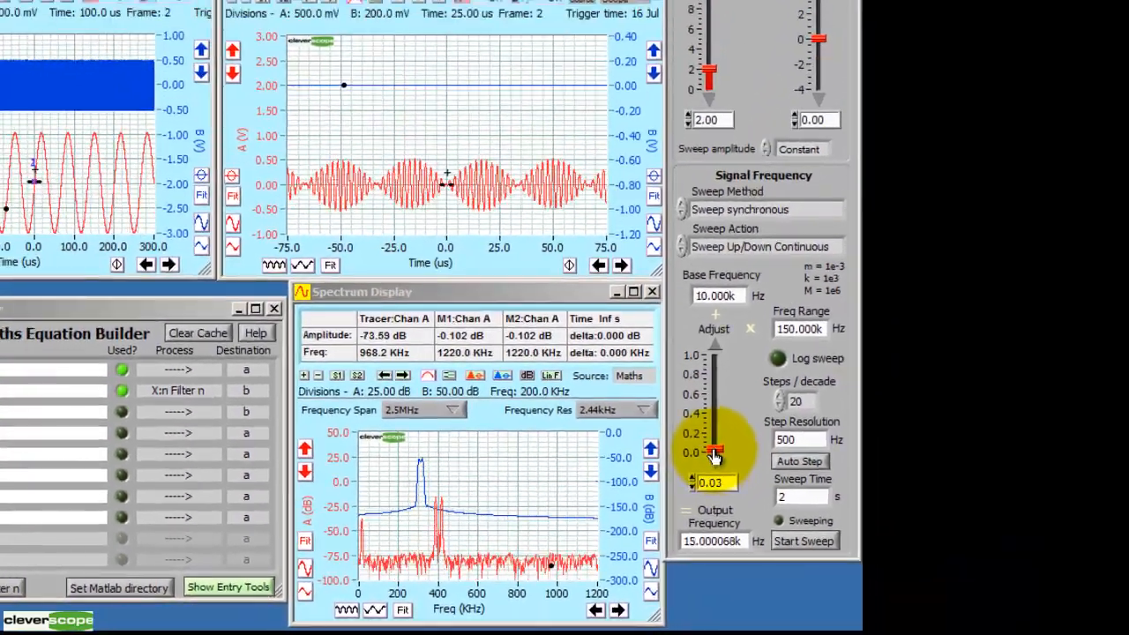
Sweep the generator frequency up to about 129 kHz, then down to about 75 kHz
{"action": "left_click_drag", "start_coordinate": [717, 453], "coordinate": [714, 443]}
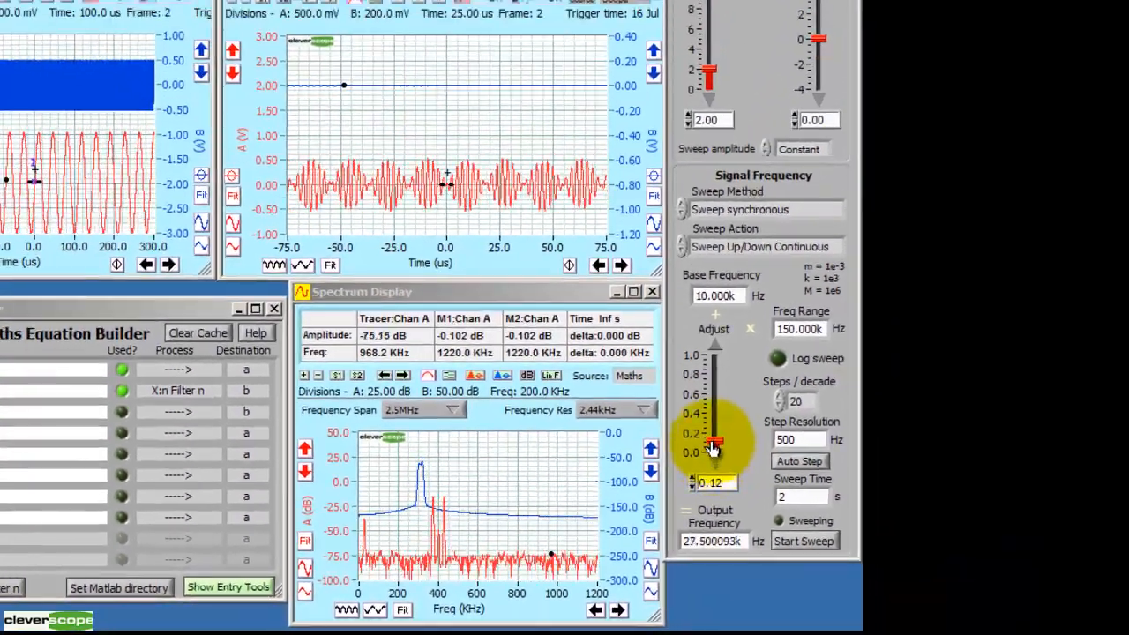
{"action": "left_click_drag", "start_coordinate": [714, 443], "coordinate": [714, 423]}
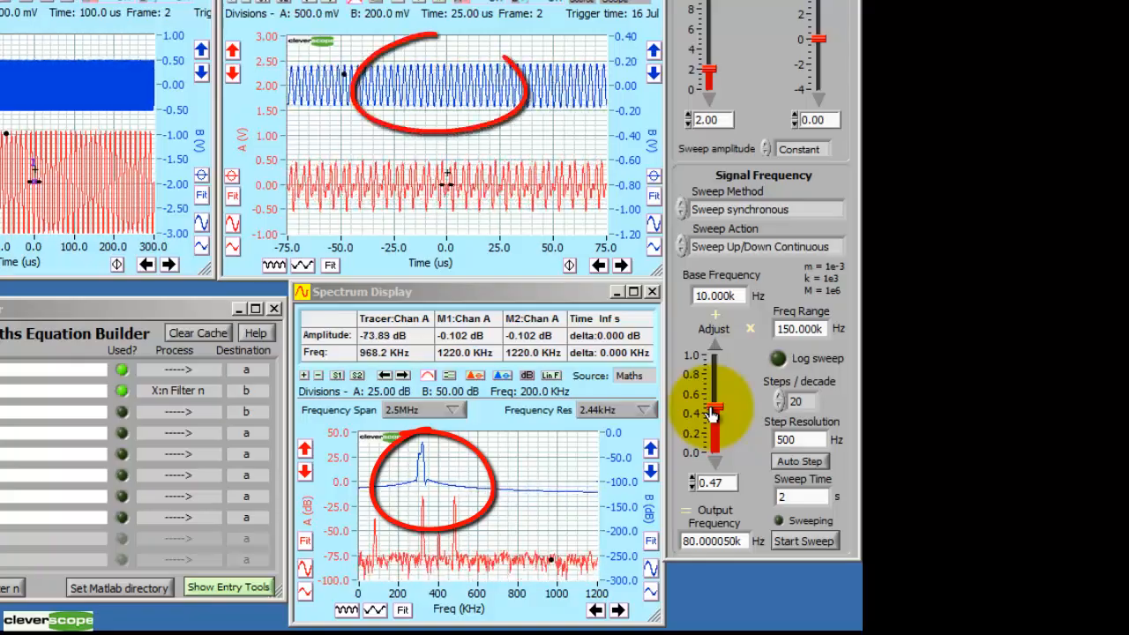
{"action": "left_click_drag", "start_coordinate": [712, 413], "coordinate": [712, 401]}
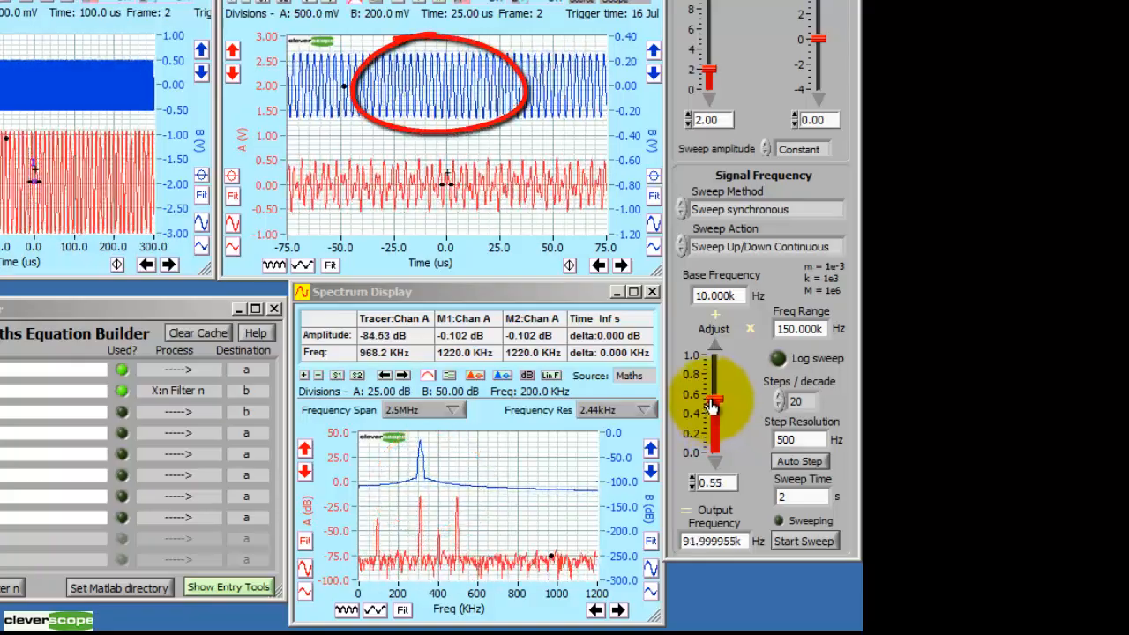
{"action": "left_click_drag", "start_coordinate": [711, 405], "coordinate": [711, 373]}
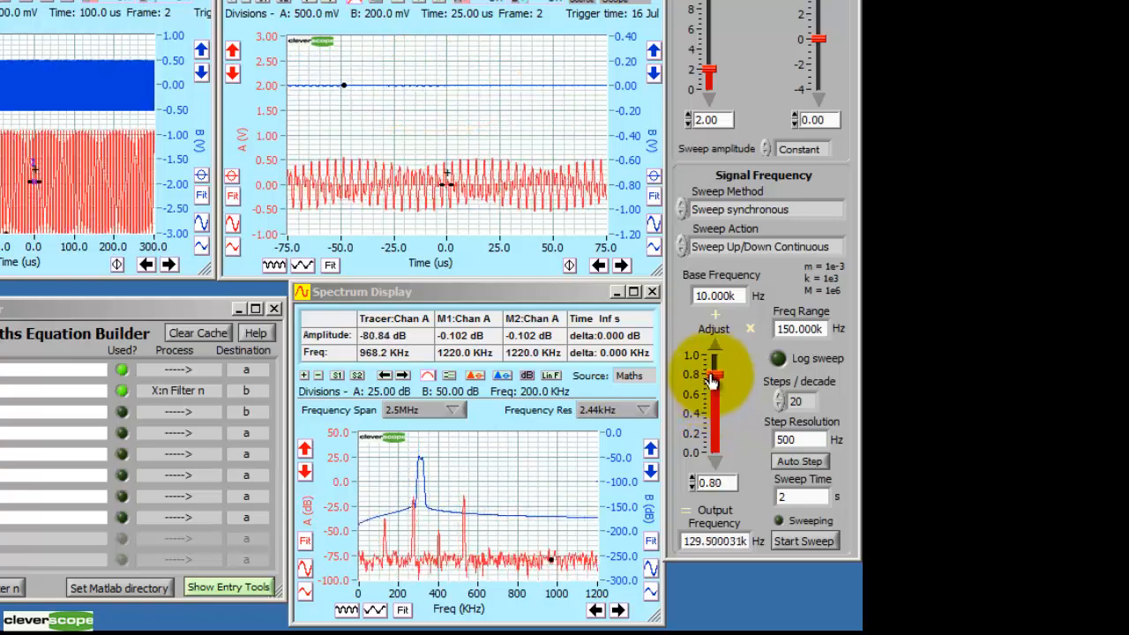
{"action": "left_click_drag", "start_coordinate": [715, 375], "coordinate": [714, 392]}
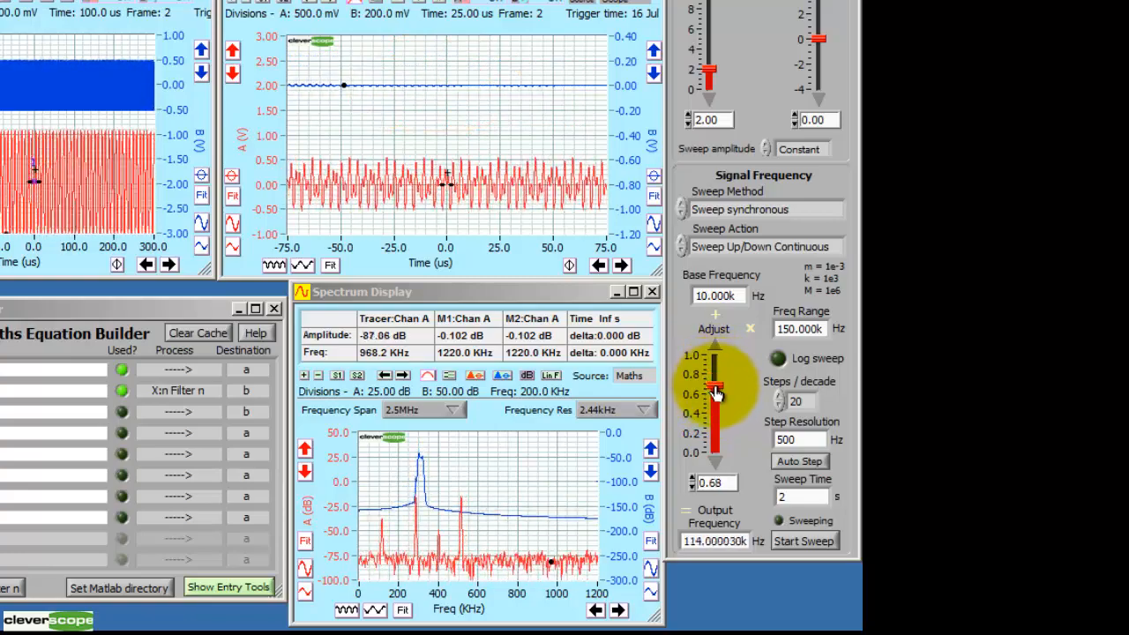
{"action": "left_click_drag", "start_coordinate": [715, 393], "coordinate": [714, 419]}
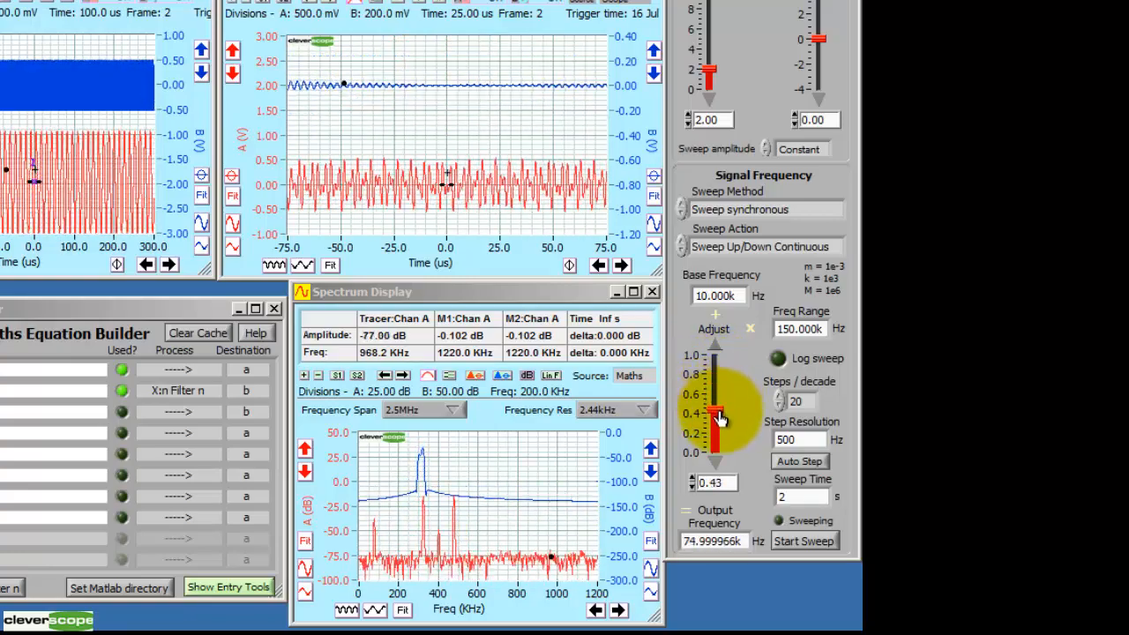
{"action": "left_click_drag", "start_coordinate": [716, 415], "coordinate": [716, 440]}
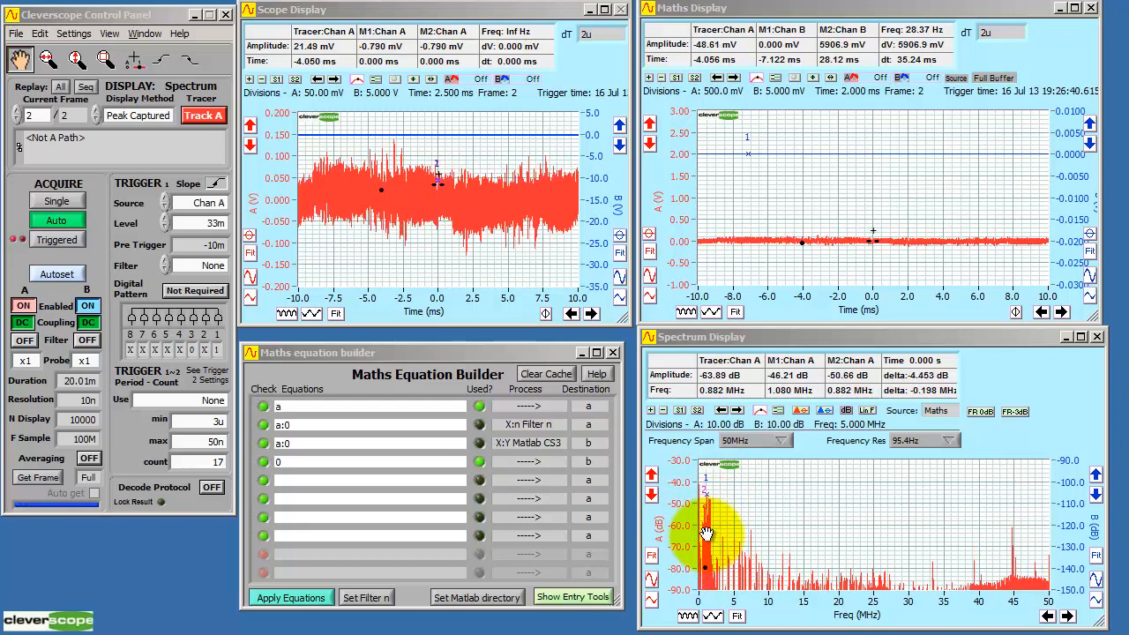
Zoom the spectrum display to the 800–1800 kHz AM broadcast band
{"action": "left_click", "coordinate": [57, 220]}
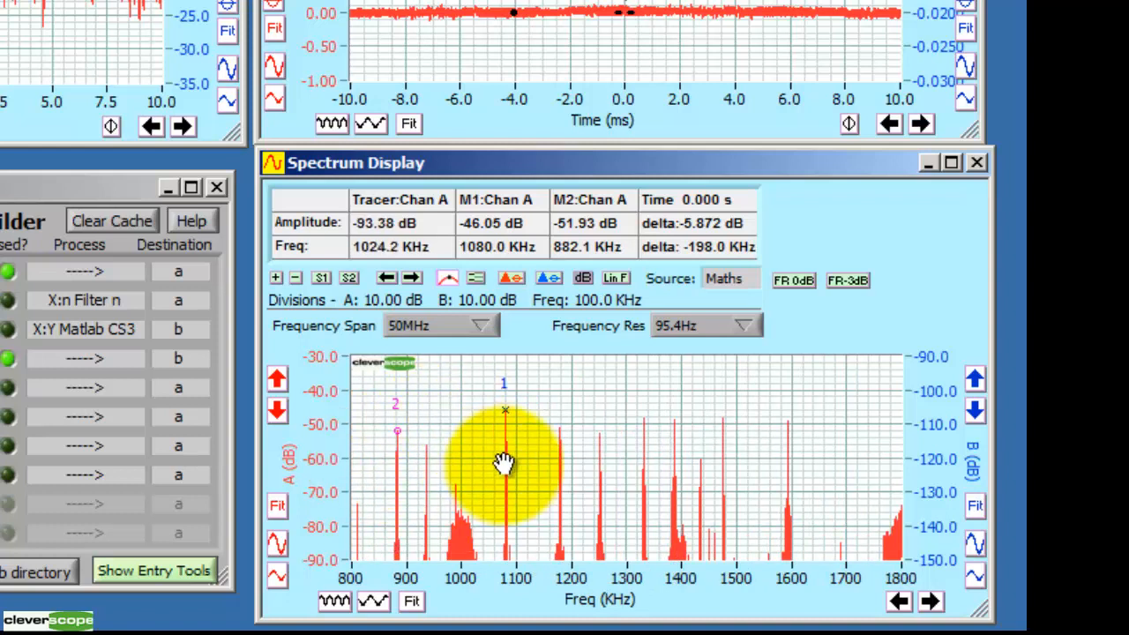
{"action": "mouse_move", "coordinate": [505, 441]}
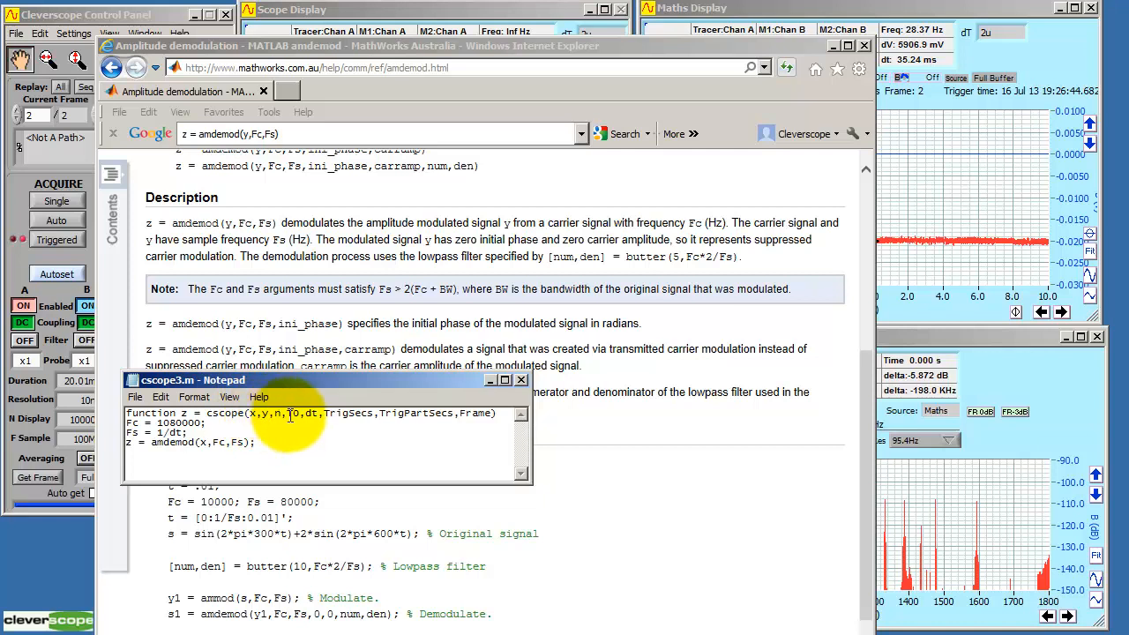
{"action": "mouse_move", "coordinate": [302, 422]}
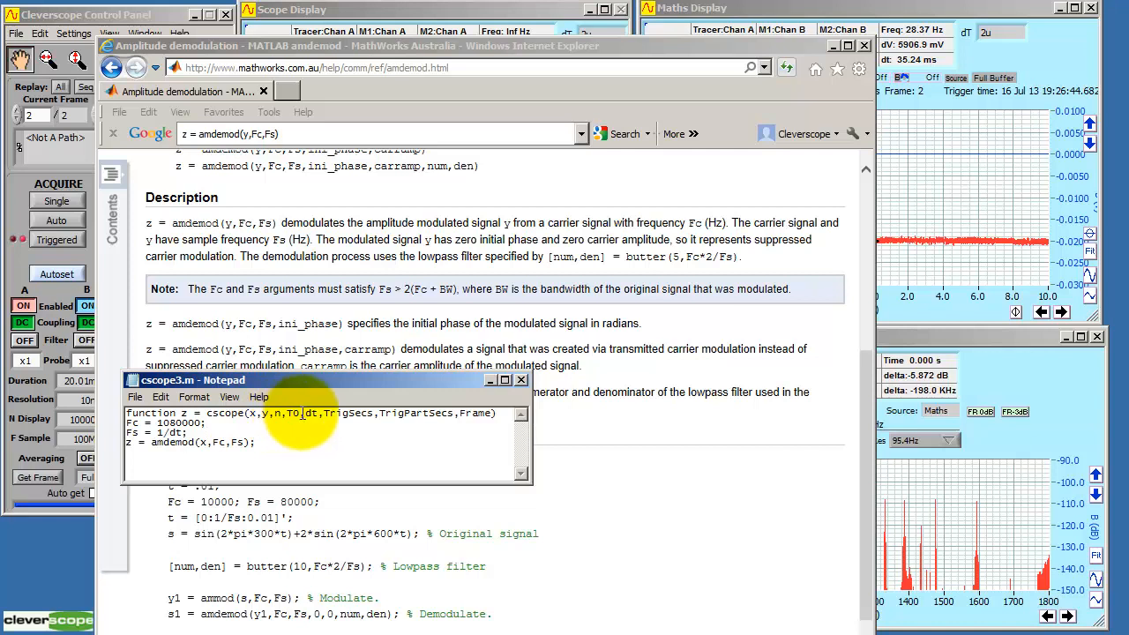
{"action": "mouse_move", "coordinate": [309, 415]}
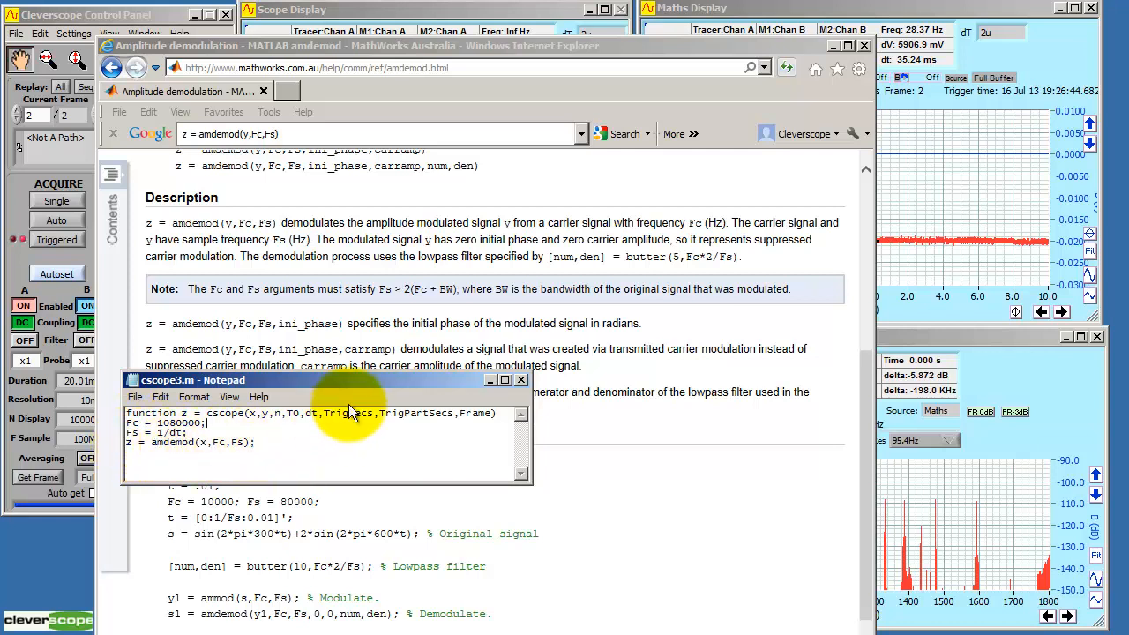
Finish cscope3.m so it calls amdemod(x,Fc,Fs) with Fc = 1080000 and Fs = 1/dt
{"action": "left_click", "coordinate": [504, 379]}
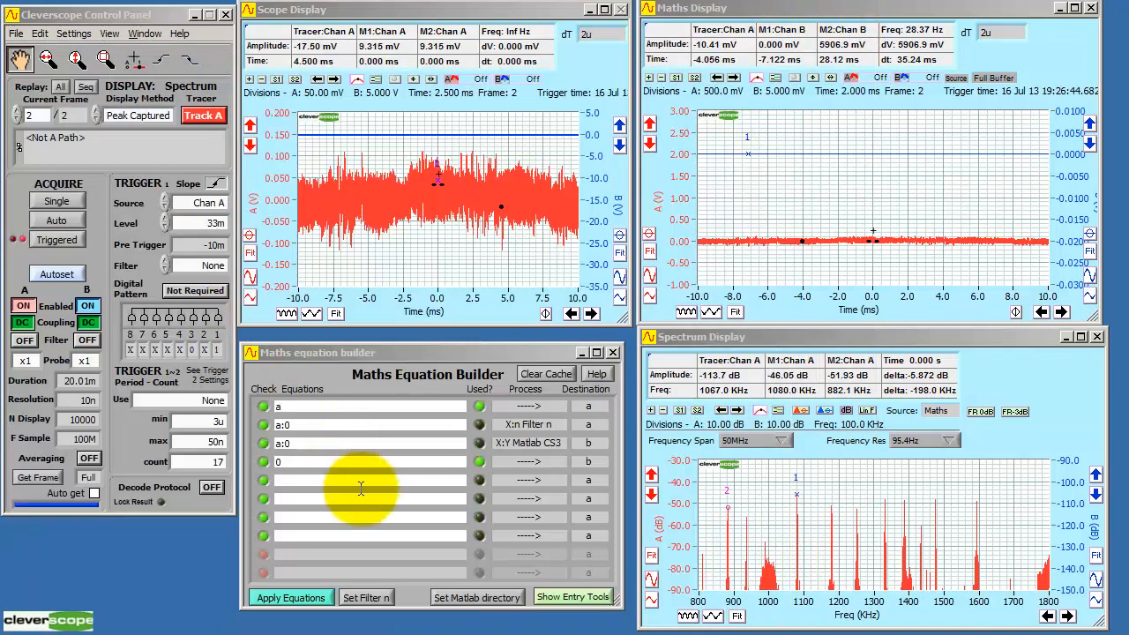
{"action": "mouse_move", "coordinate": [427, 489]}
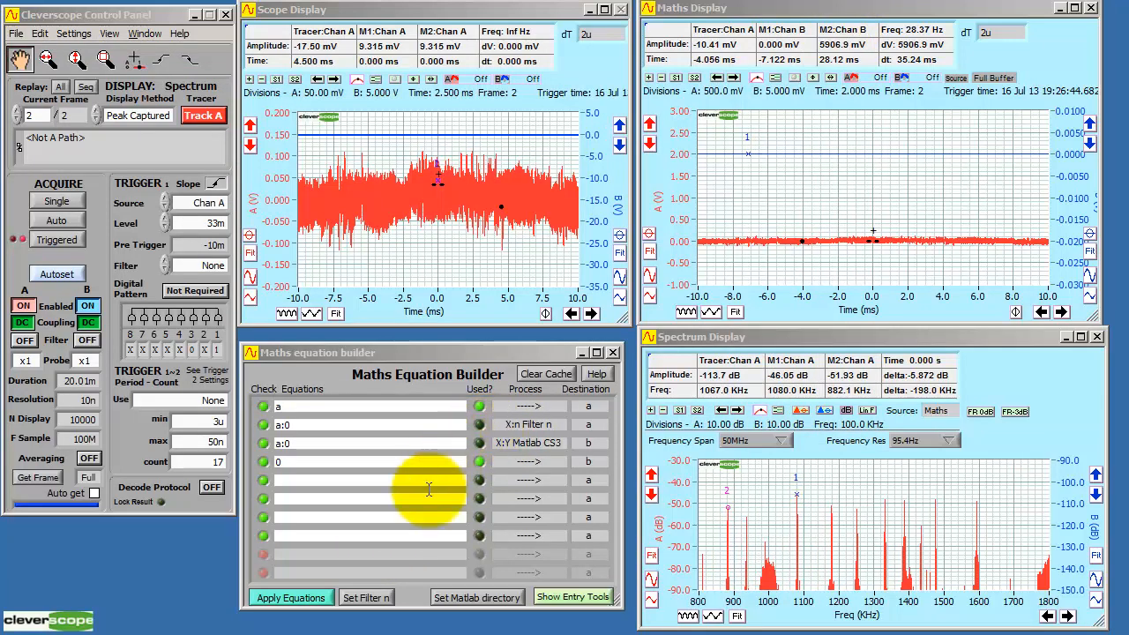
Toggle the filter row's Used? indicator and apply the equations to frame 1
{"action": "left_click", "coordinate": [366, 597]}
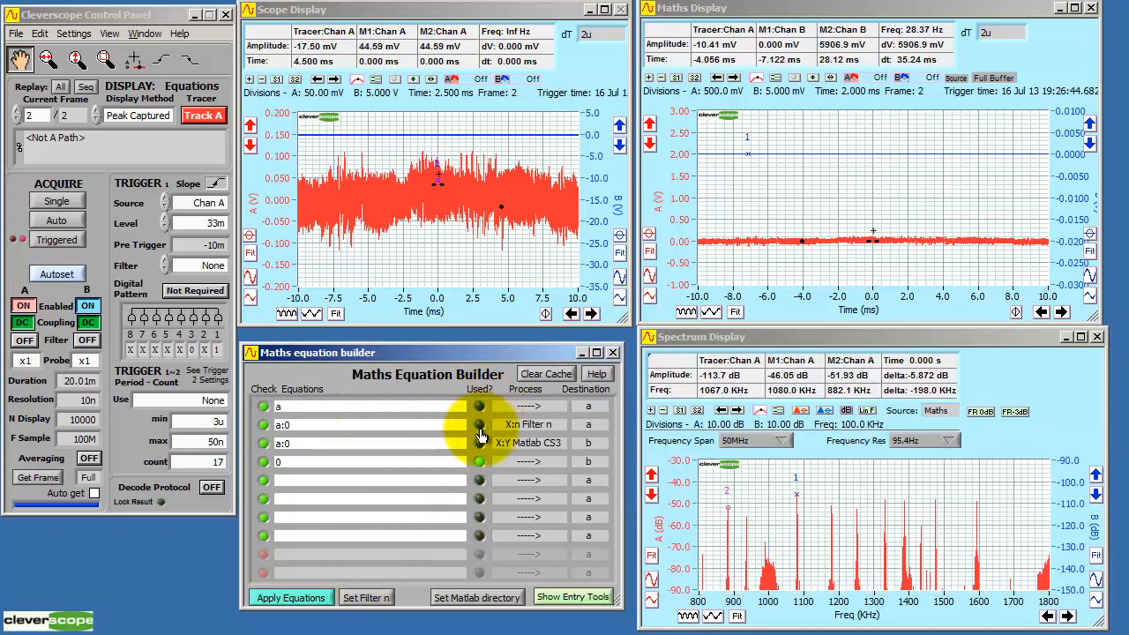
{"action": "left_click", "coordinate": [290, 597]}
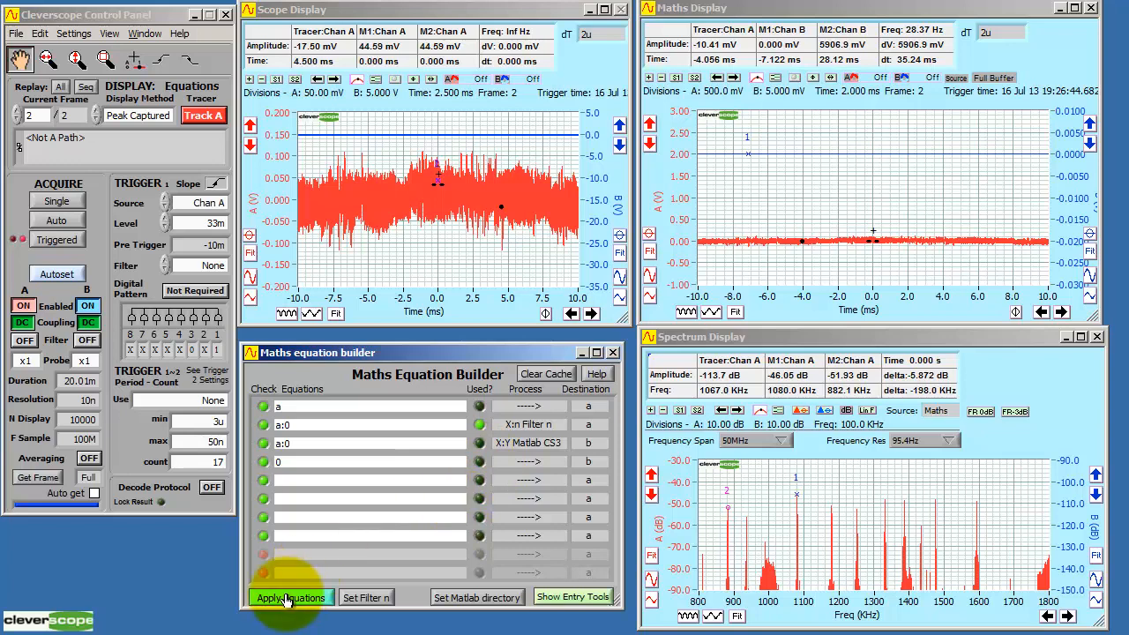
{"action": "left_click", "coordinate": [290, 597]}
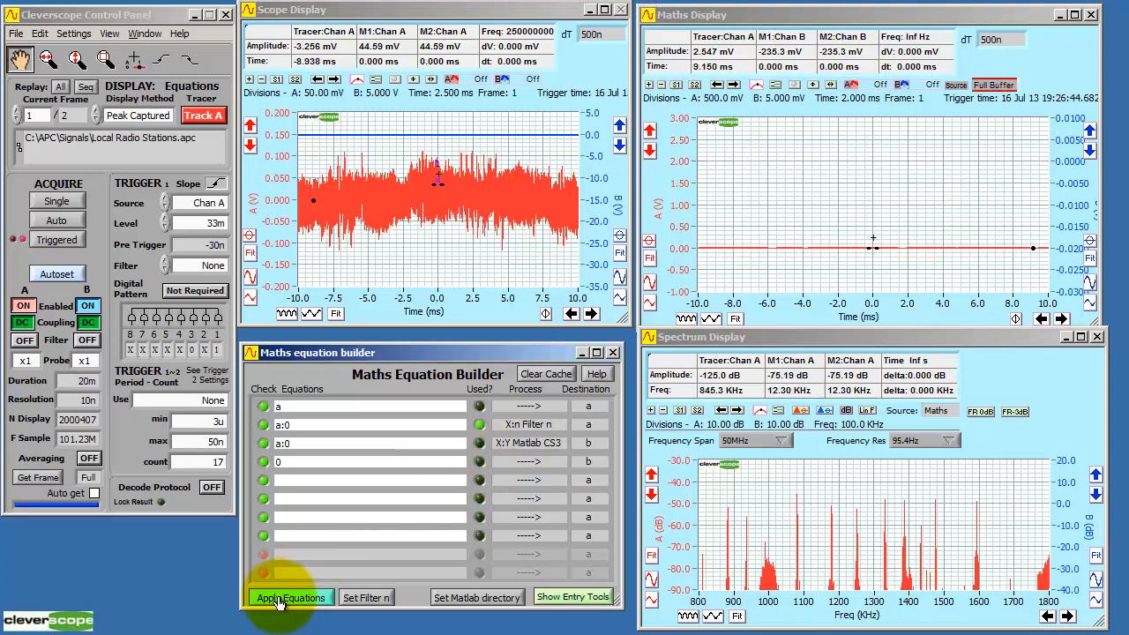
Fetch a new frame and reapply the equations, isolating the 1080 kHz station
{"action": "left_click", "coordinate": [290, 597]}
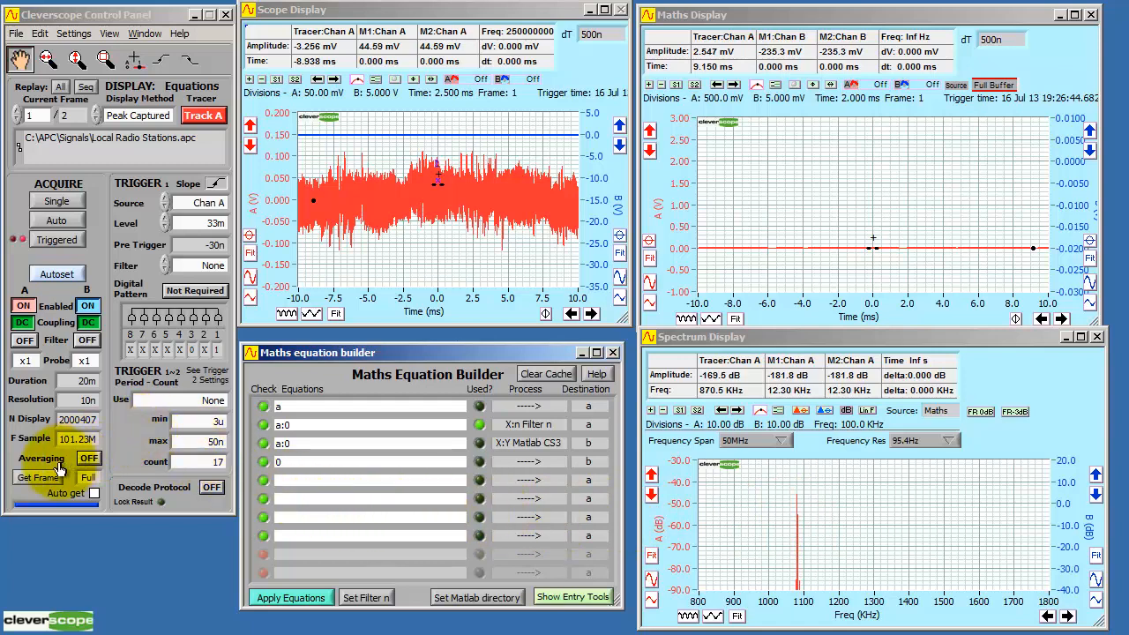
{"action": "left_click", "coordinate": [37, 478]}
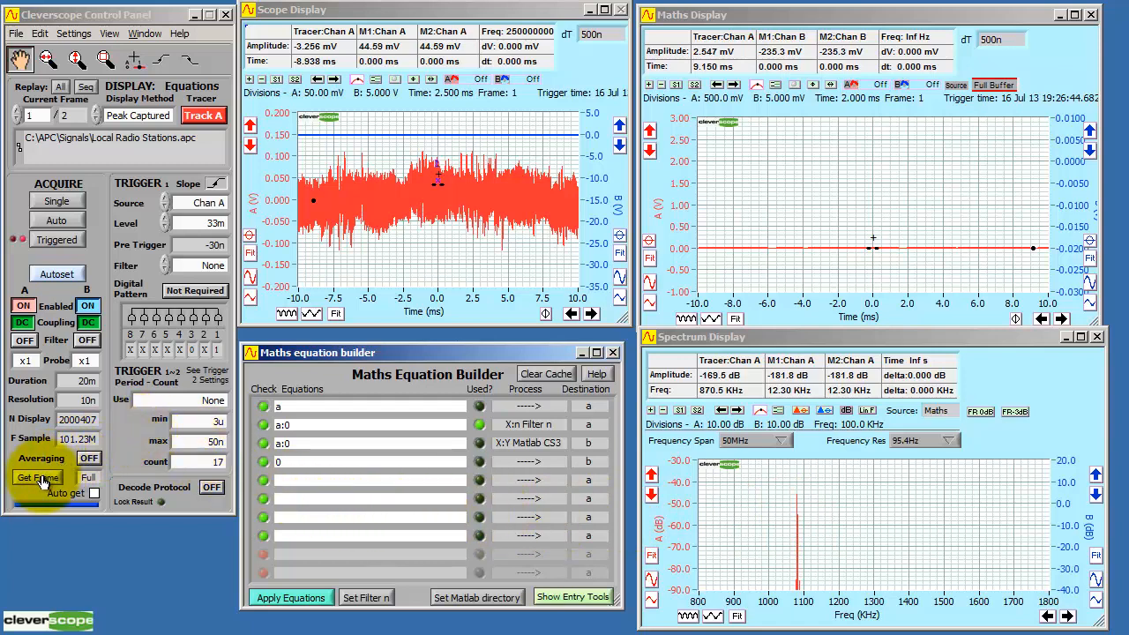
{"action": "left_click", "coordinate": [37, 477]}
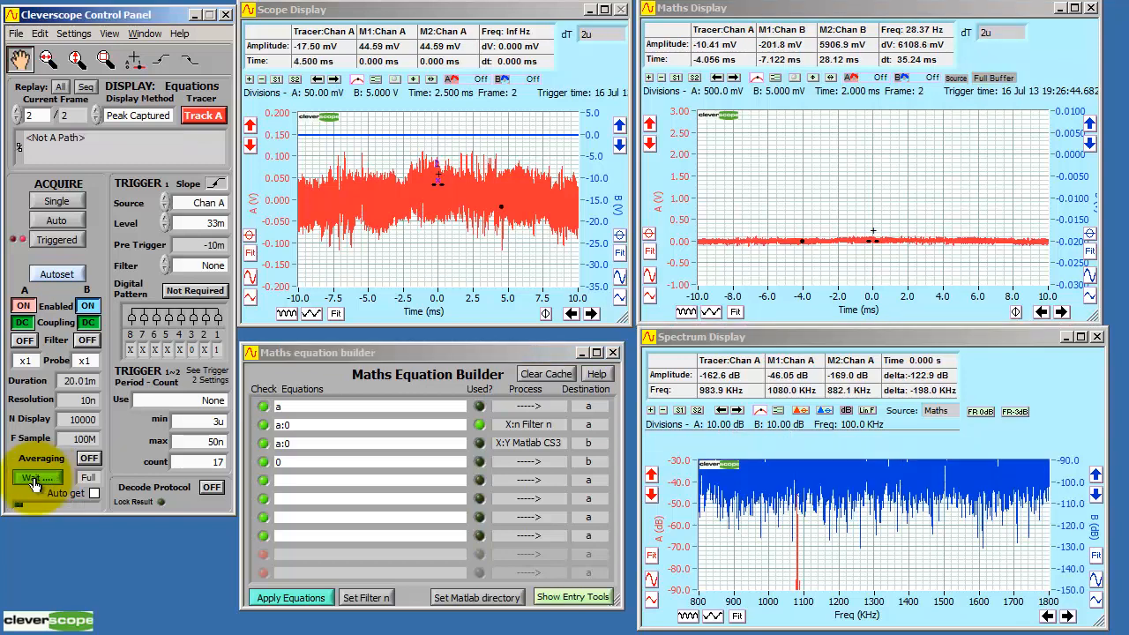
{"action": "left_click", "coordinate": [37, 477]}
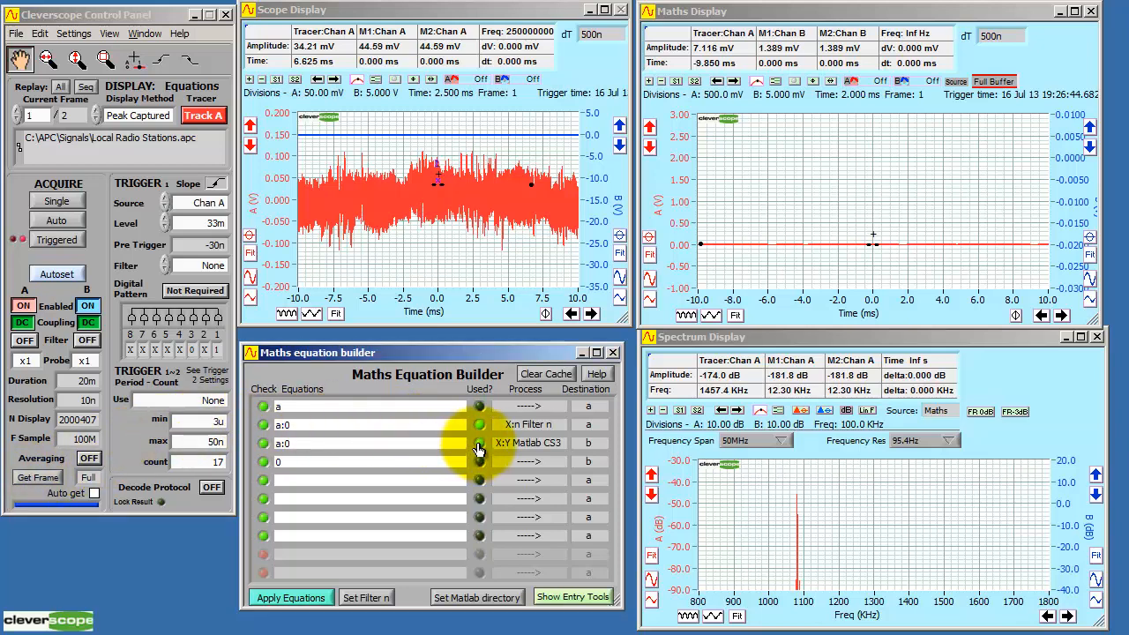
{"action": "left_click", "coordinate": [291, 597]}
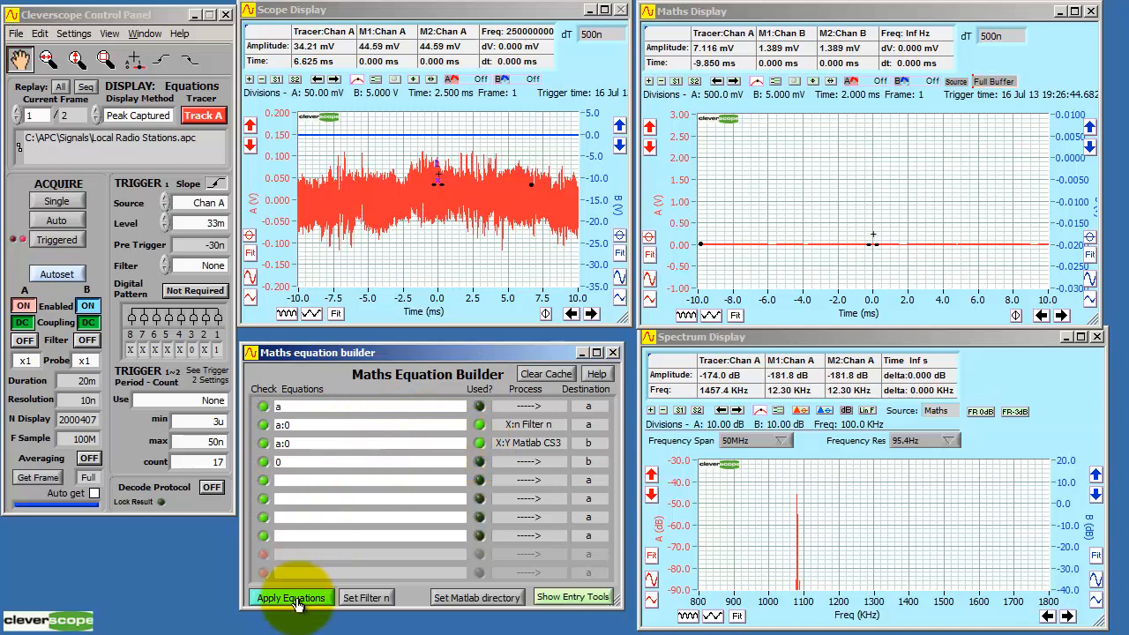